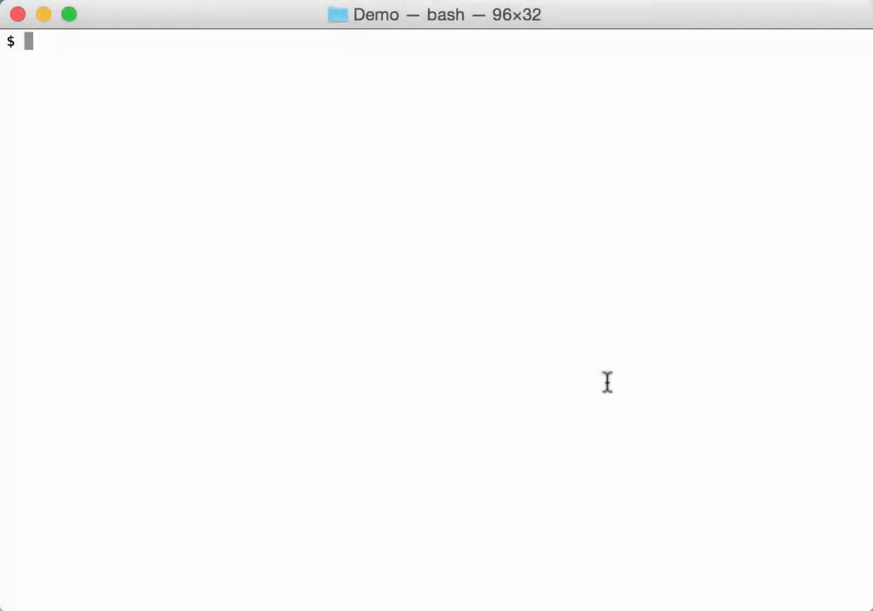
Run ./oledump.py on debt_341864.doc.vir.zip to list its 19 OLE streams.
text(./)
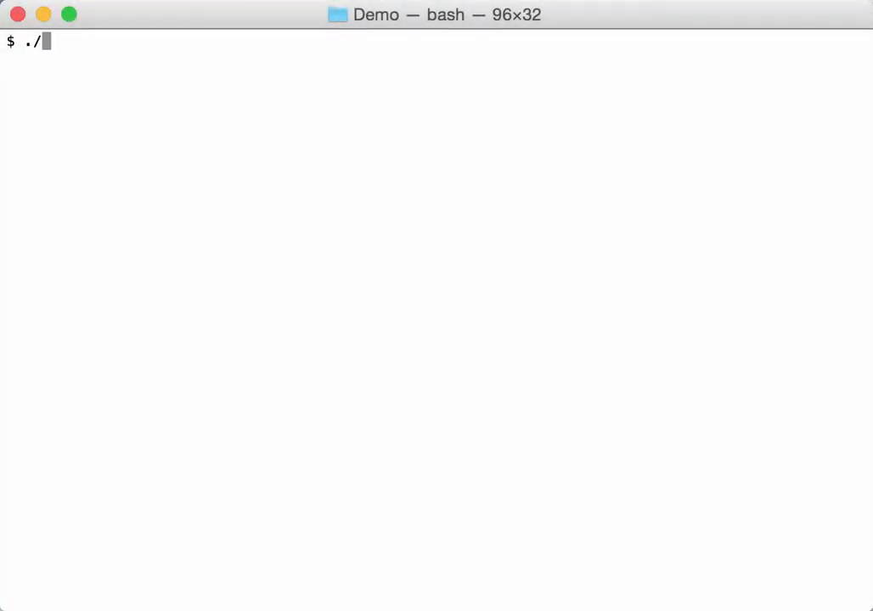
text(oledump.py debt_341864.doc.vir.zip)
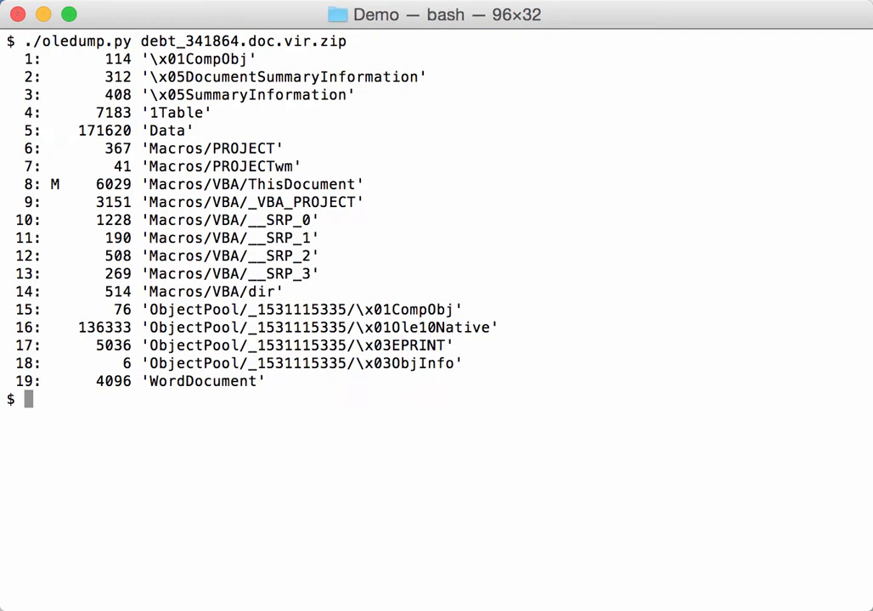
mouse_move(153, 184)
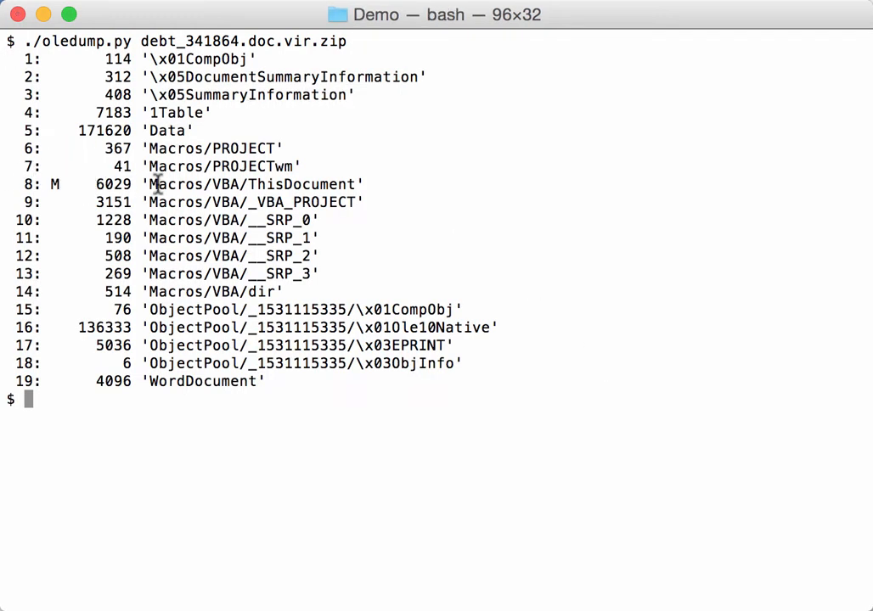
mouse_move(322, 333)
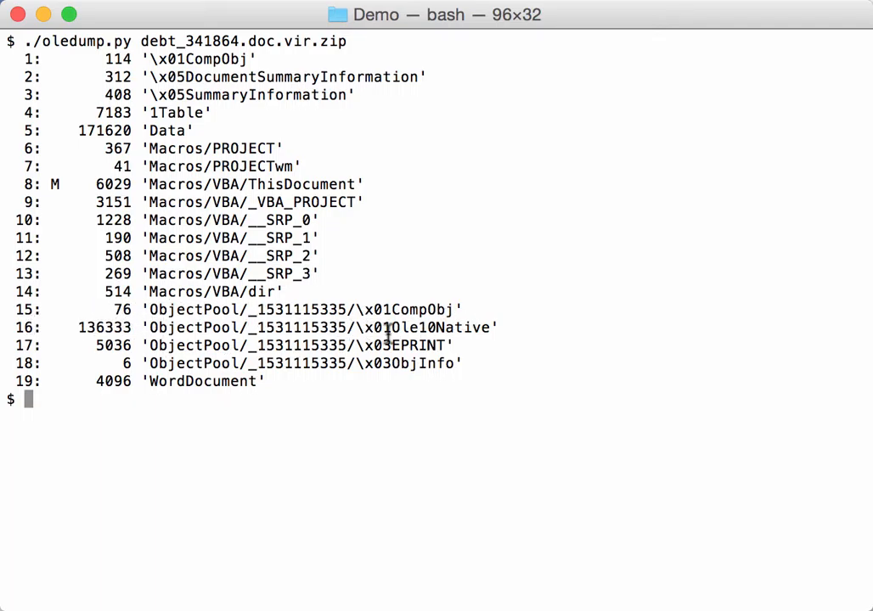
mouse_move(484, 355)
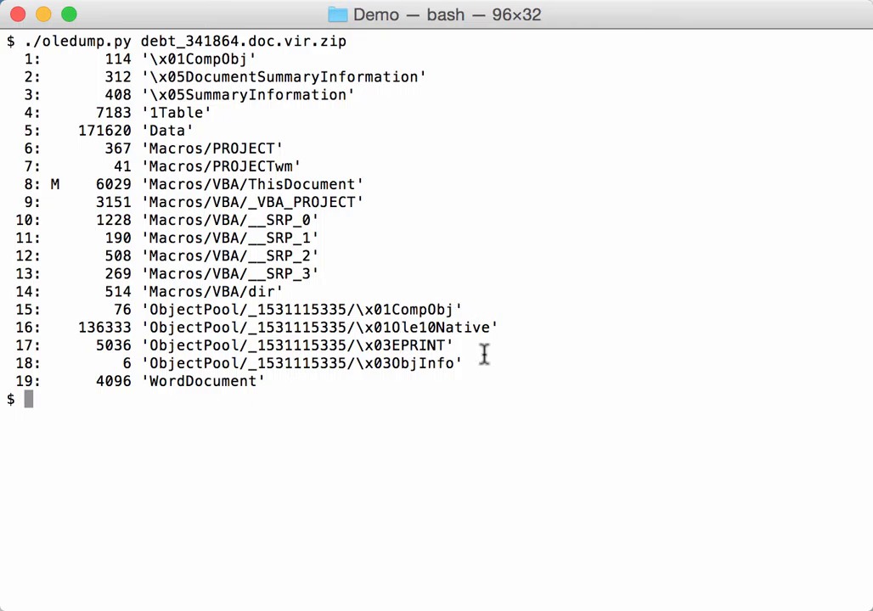
mouse_move(356, 358)
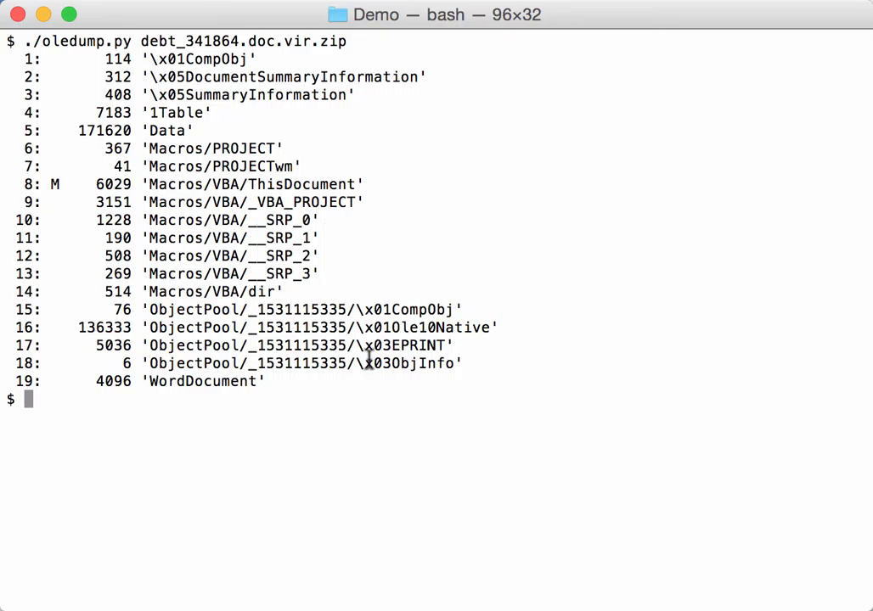
Run oledump -s 16 -i on debt_341864.doc.vir.zip to reveal embedded file V_3EwEYf8VU.jurPP, 135931 bytes.
text(./oledump.py)
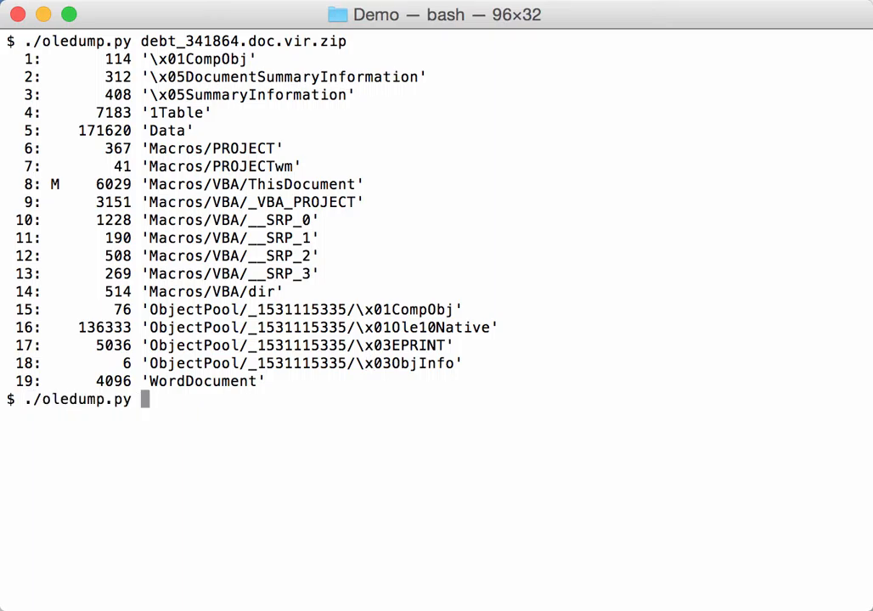
text(-s 16)
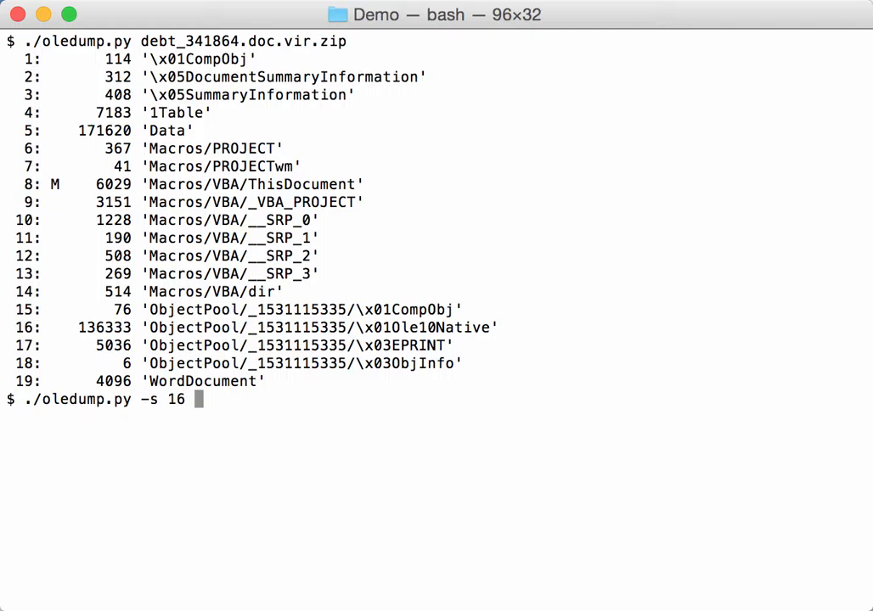
text(-i)
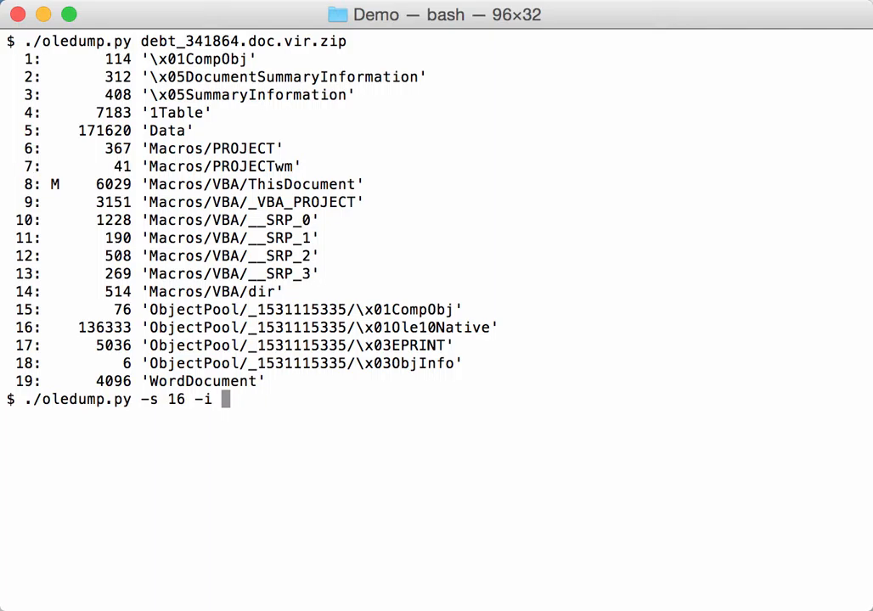
text(debt_341864.doc.vir.zip)
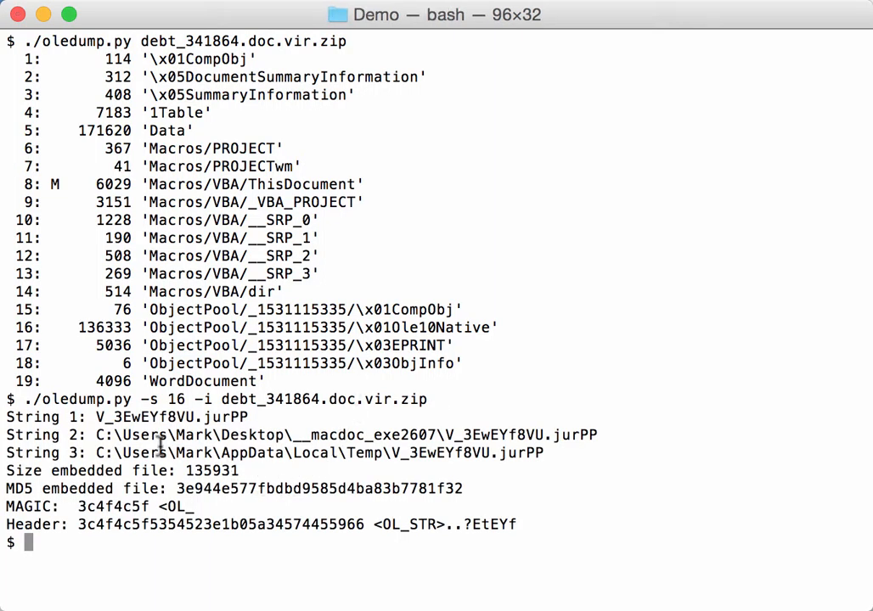
mouse_move(411, 459)
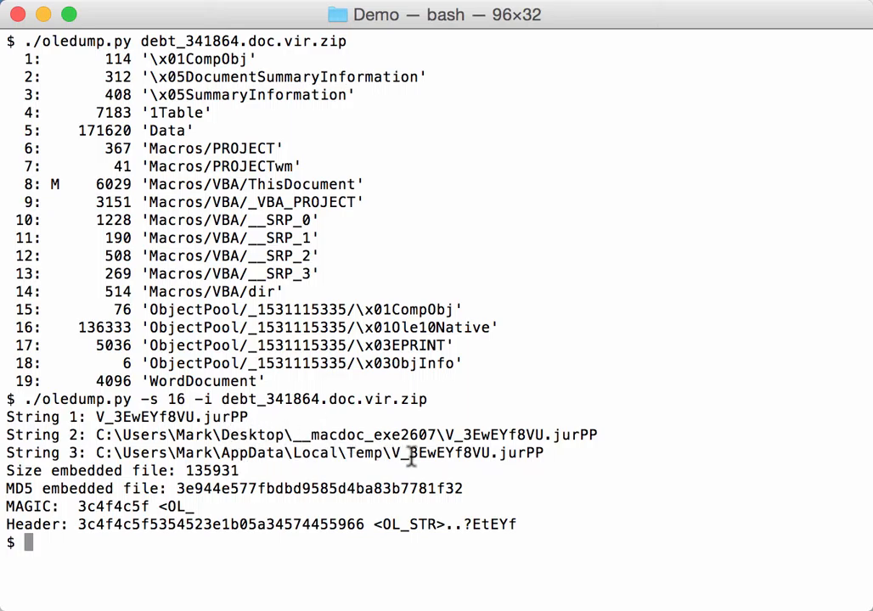
mouse_move(244, 470)
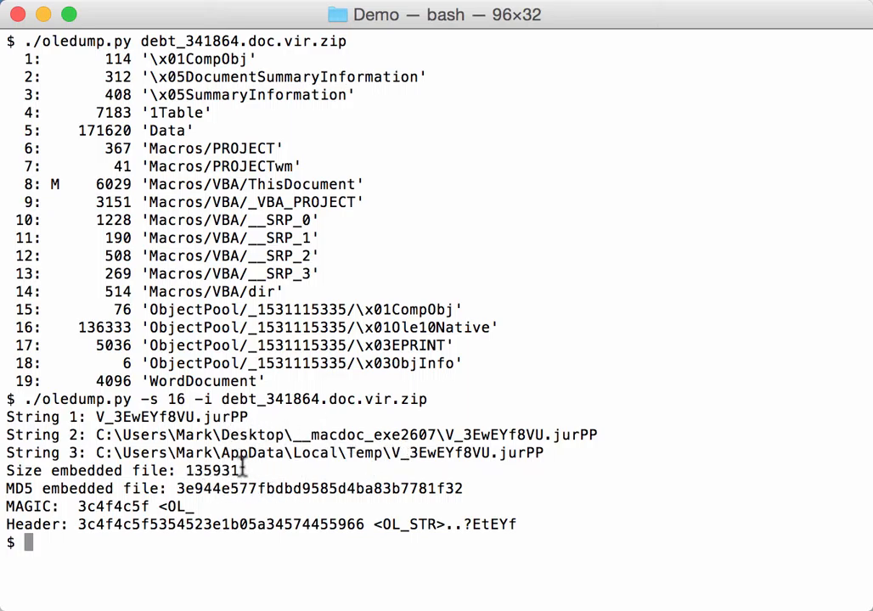
mouse_move(296, 489)
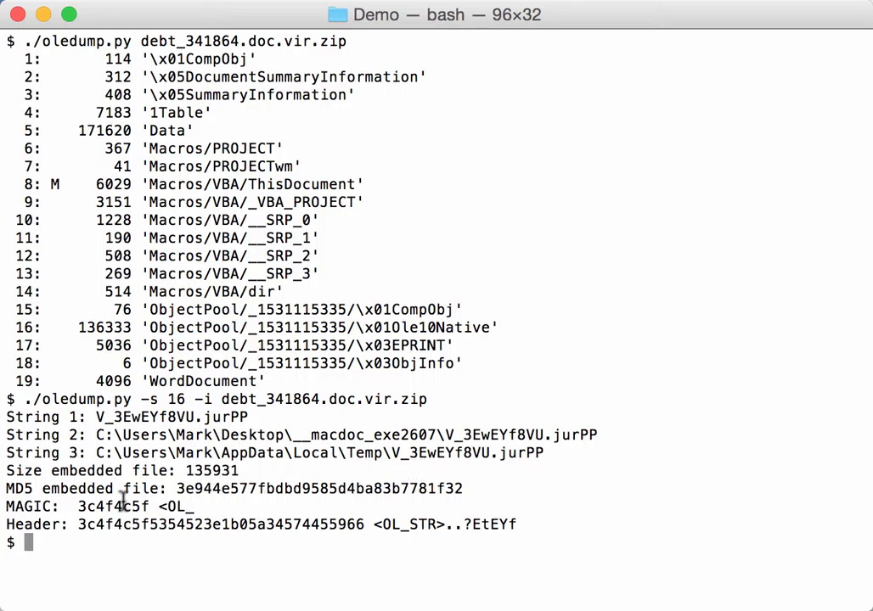
mouse_move(88, 512)
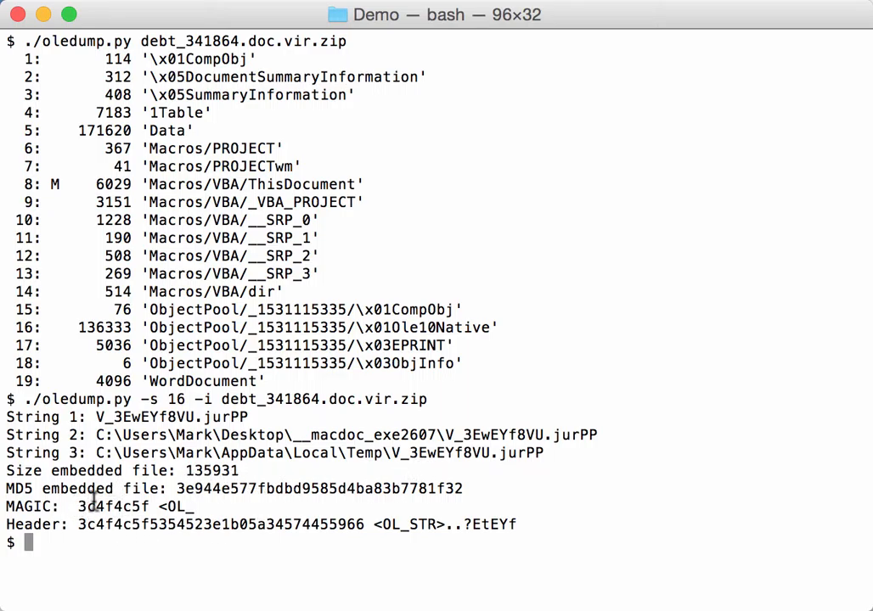
mouse_move(163, 529)
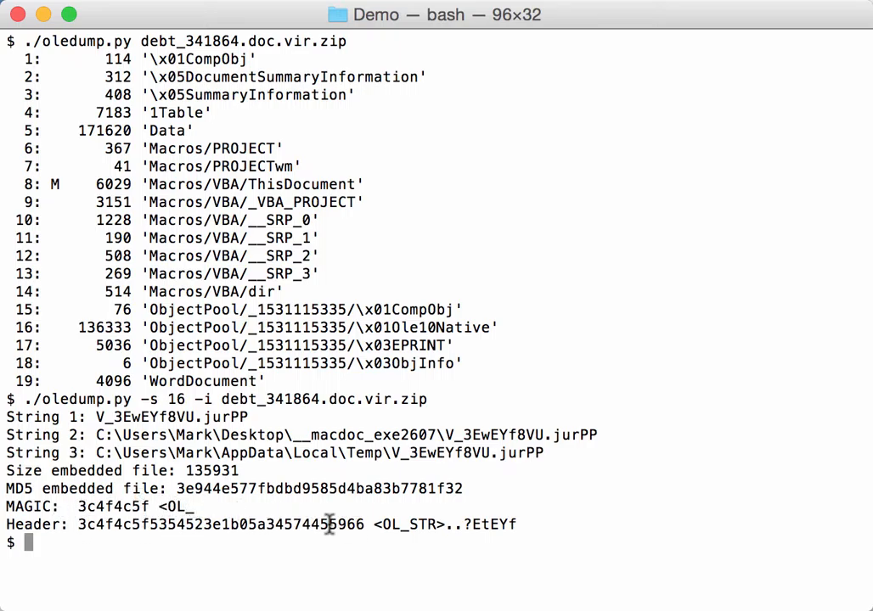
mouse_move(289, 510)
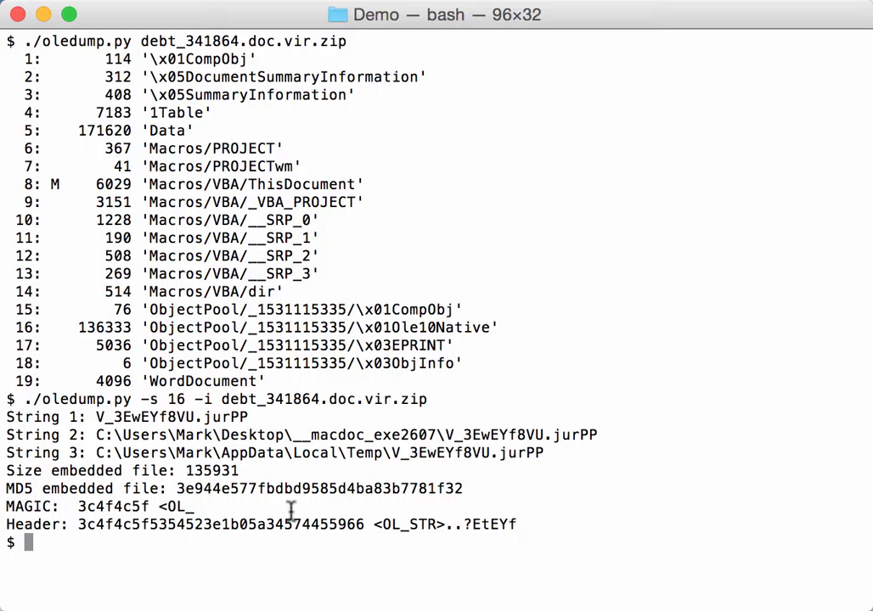
mouse_move(275, 565)
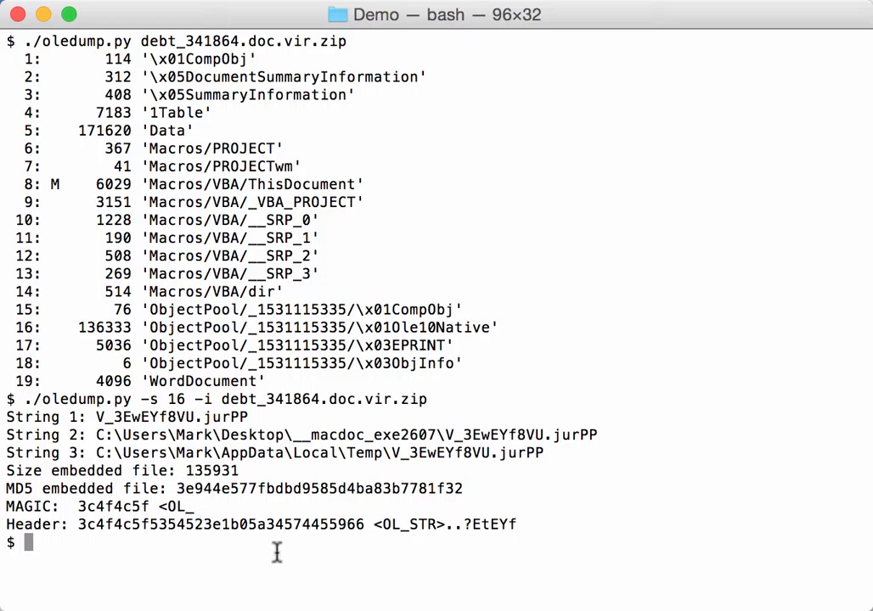
mouse_move(193, 506)
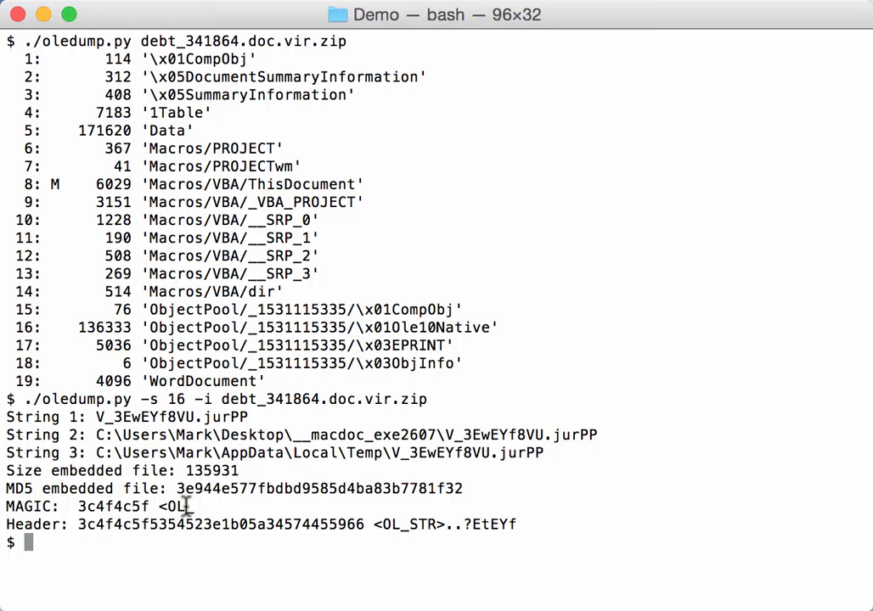
mouse_move(218, 570)
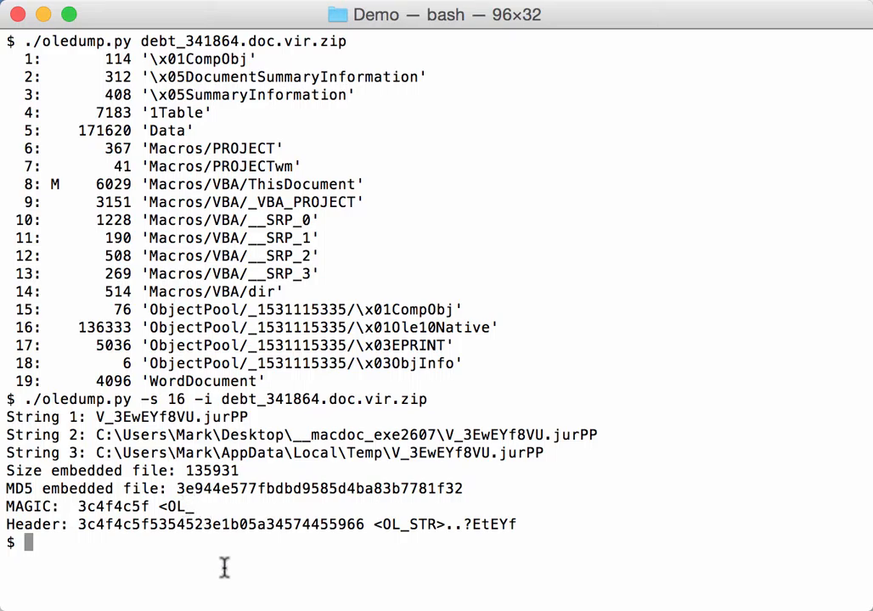
mouse_move(376, 456)
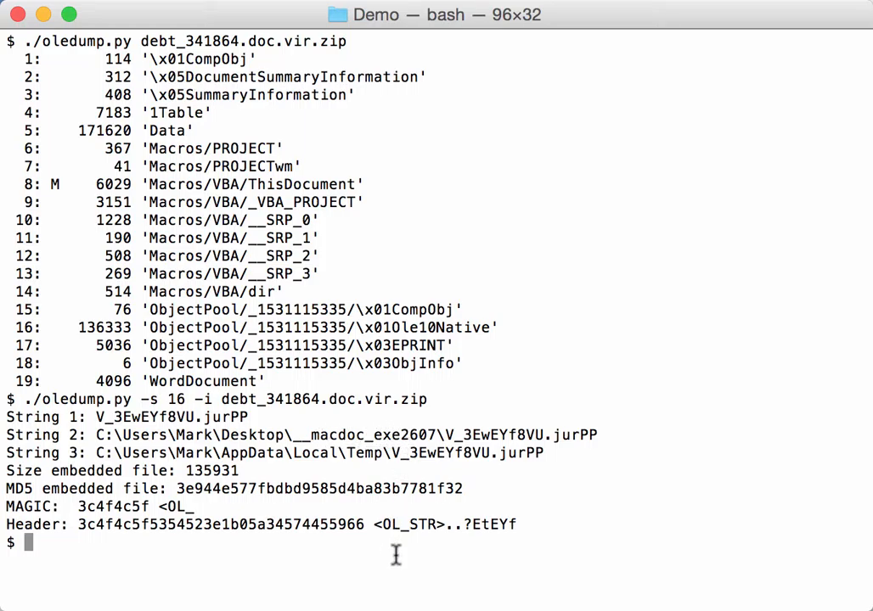
text(cle)
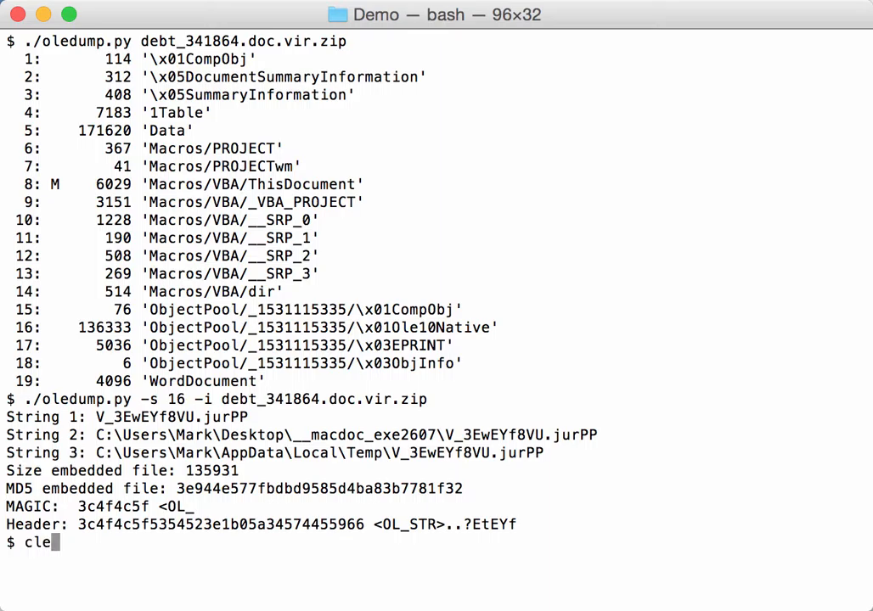
key(Return)
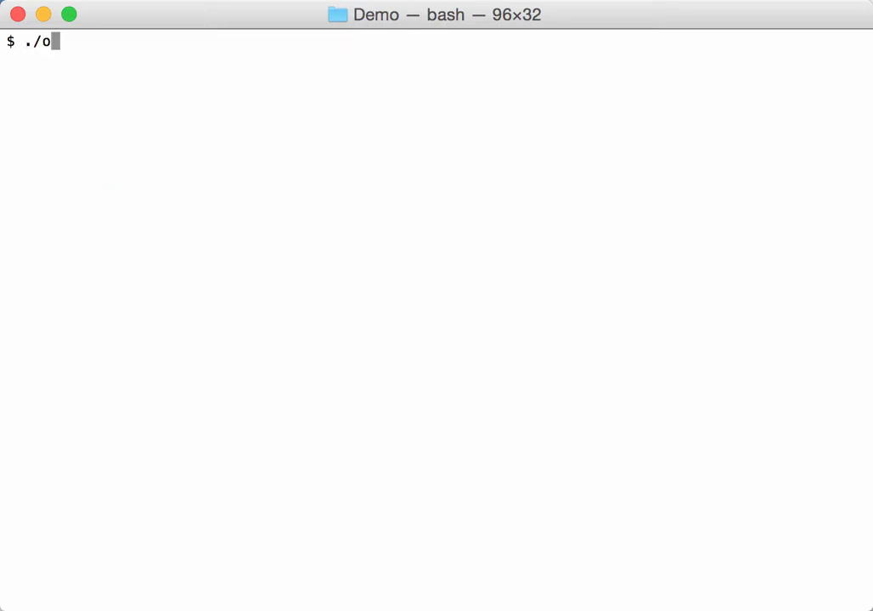
text(ledump.py -)
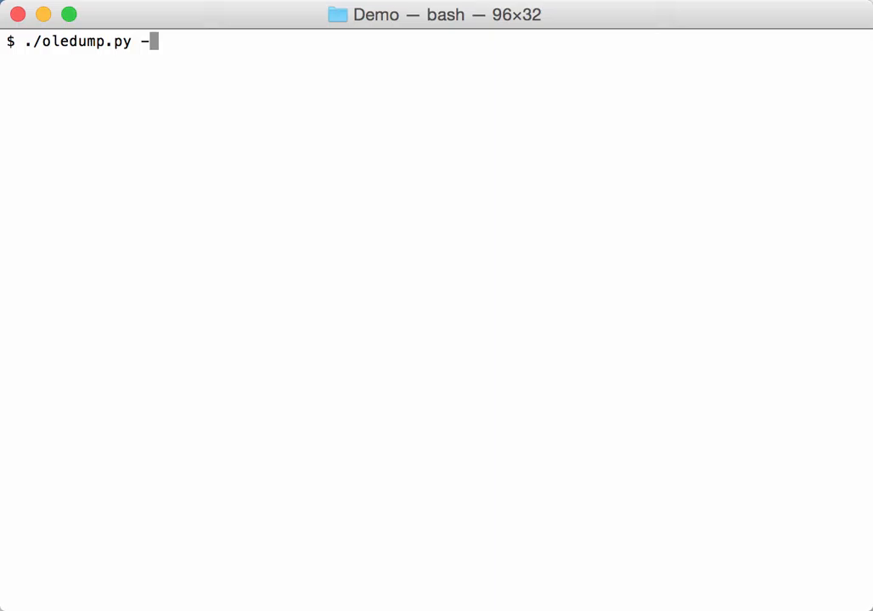
text(s 16 -e de)
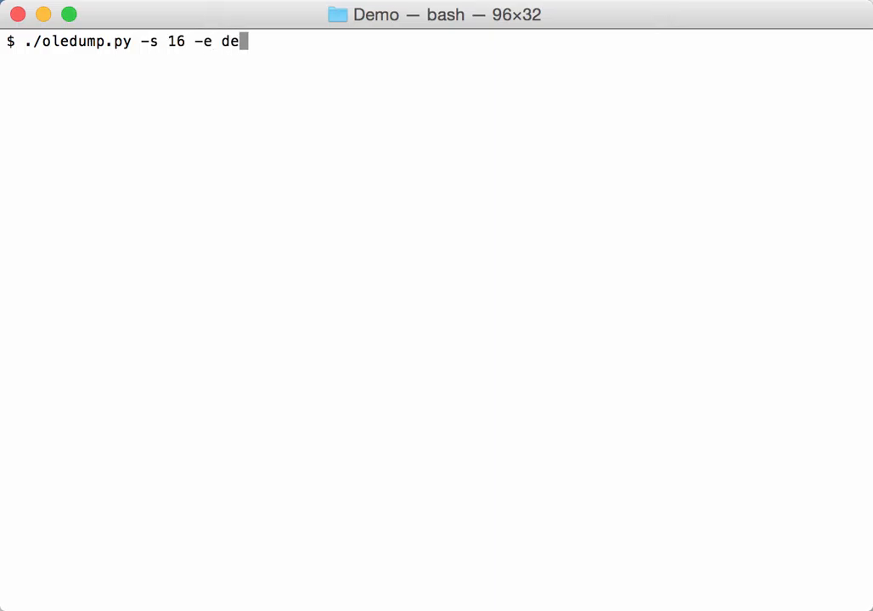
text(bt_341864.doc.vir.zip)
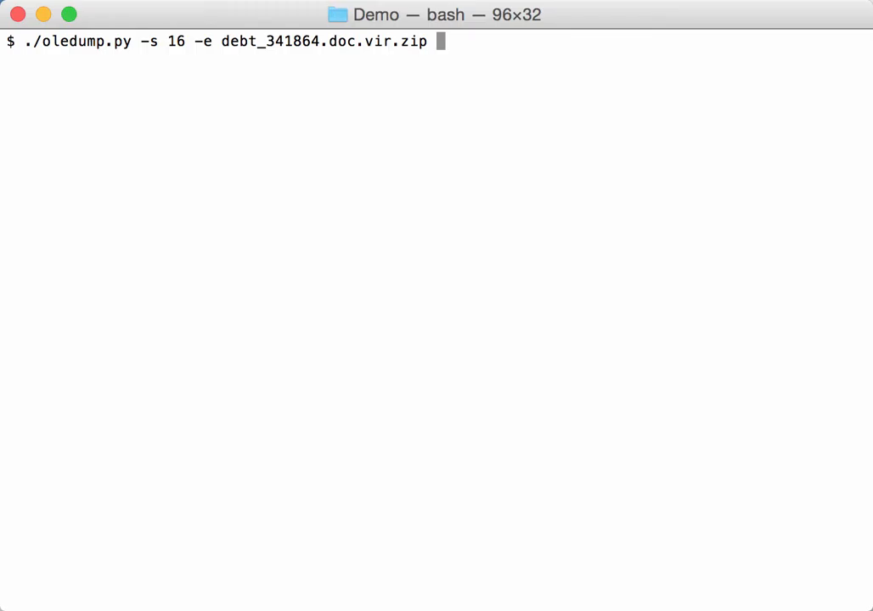
text(| hexd)
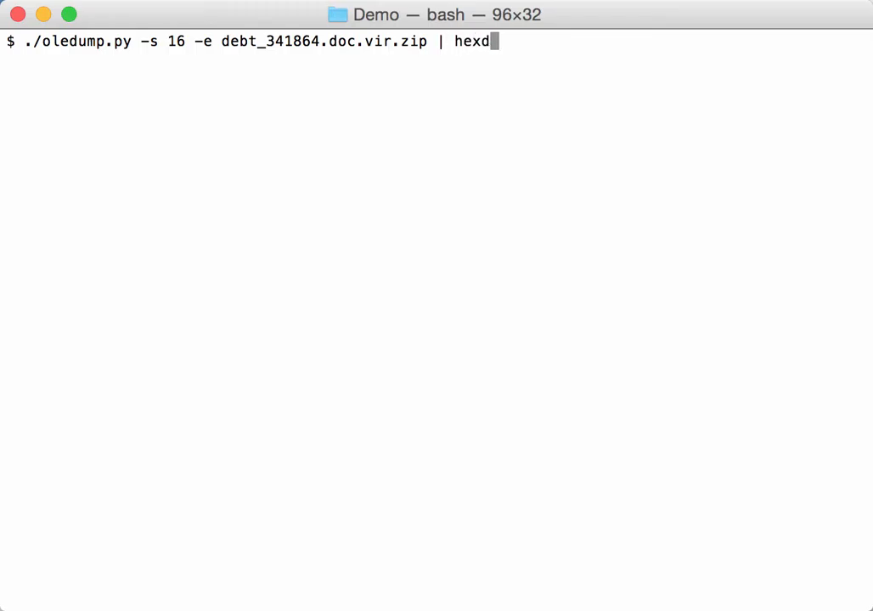
text(ump)
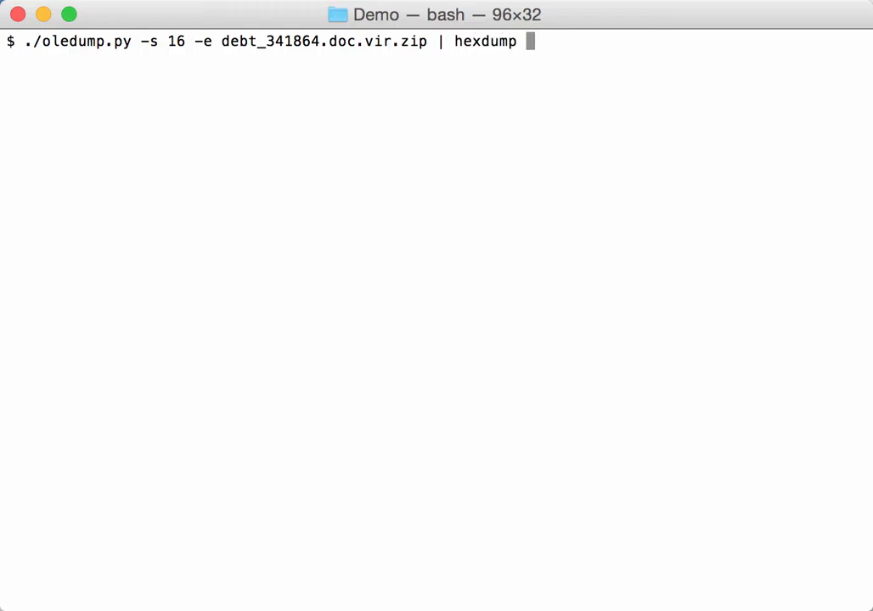
text(-Cv)
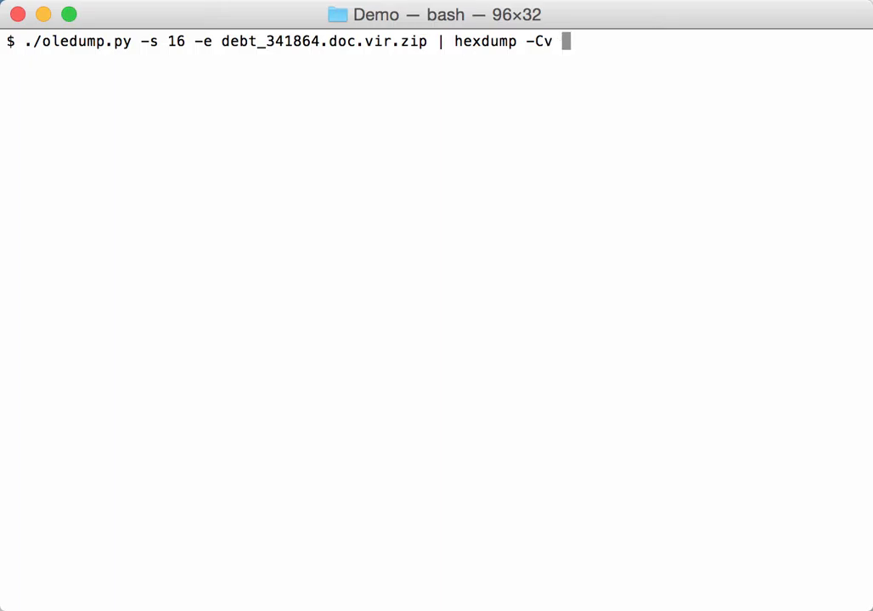
text(| head)
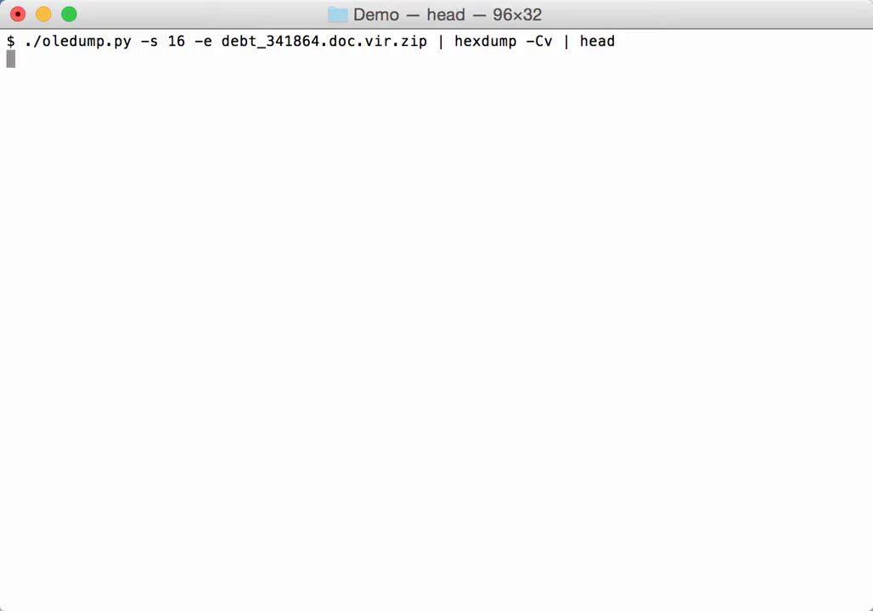
key(Return)
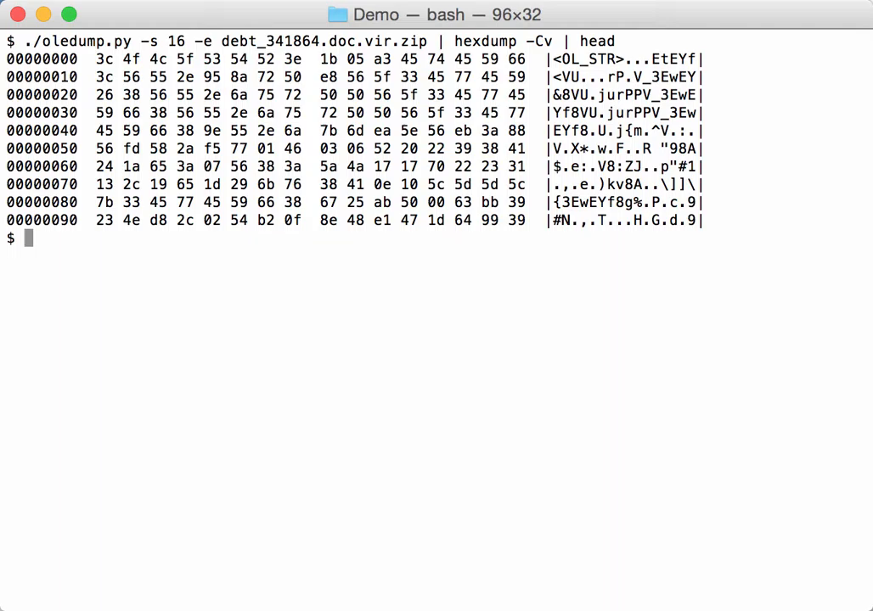
mouse_move(621, 168)
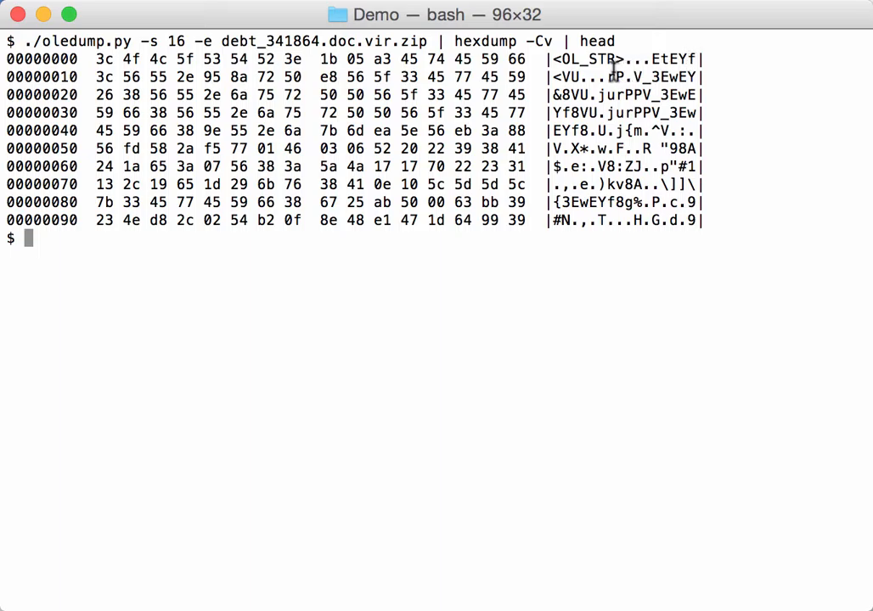
mouse_move(683, 112)
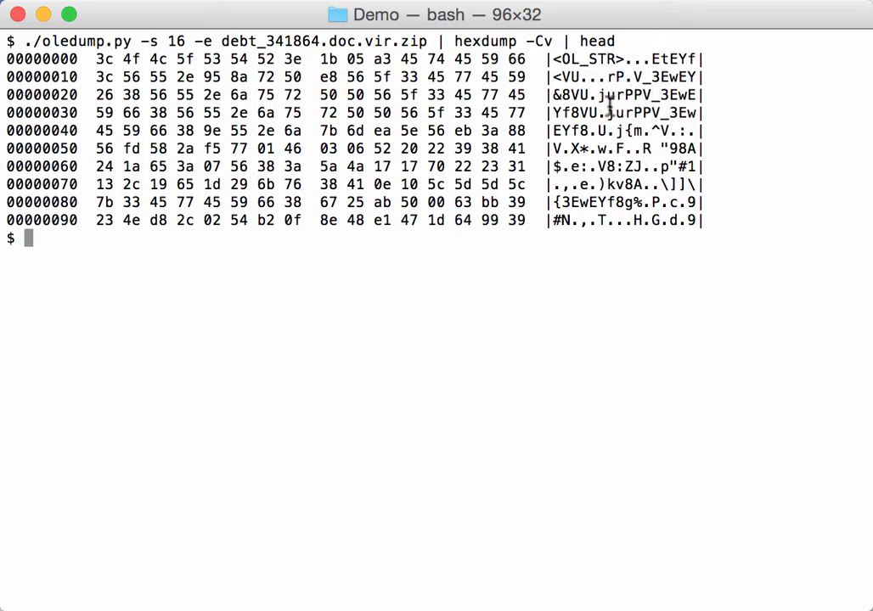
mouse_move(612, 282)
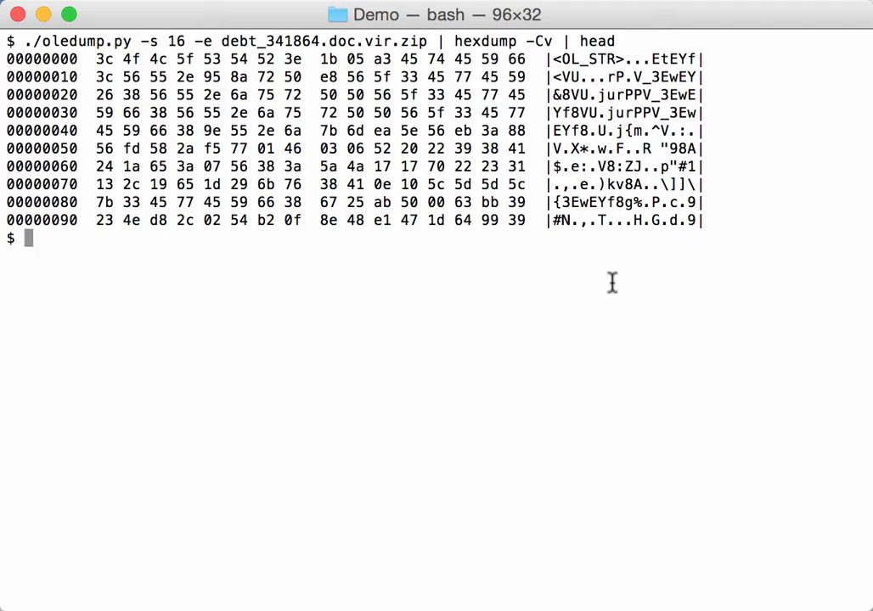
text(./)
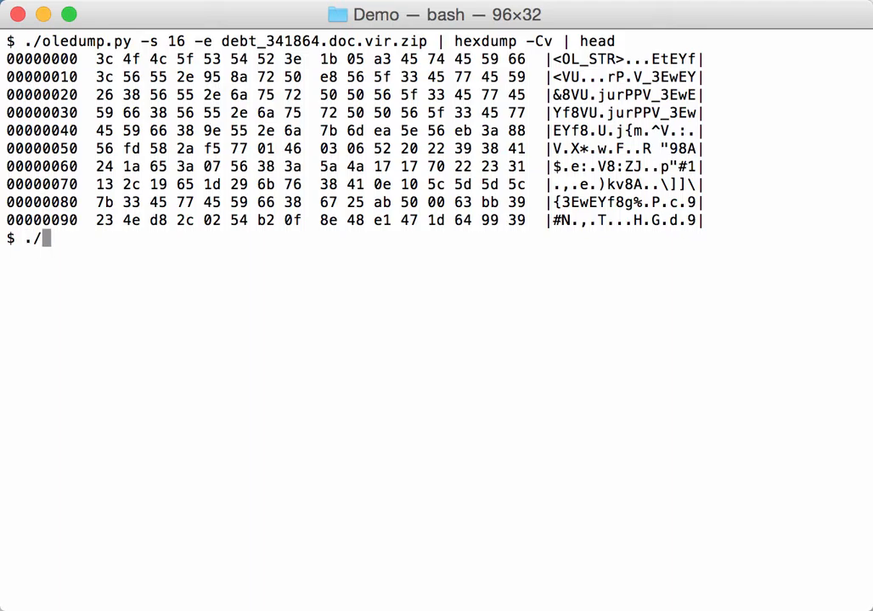
Show ./xor-kpa.py -h help and highlight the predefined dos plaintext sentence.
text(./xor-kpa.py)
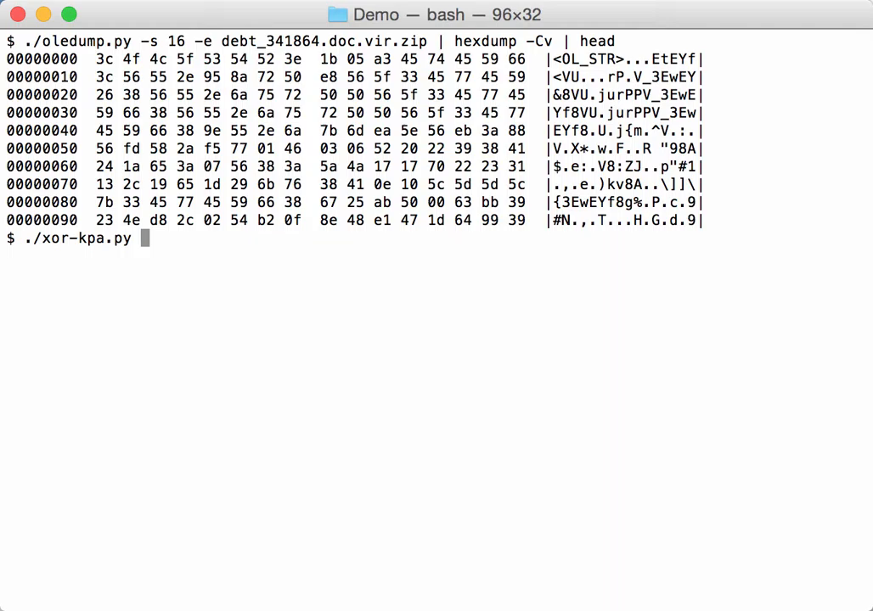
text(-h)
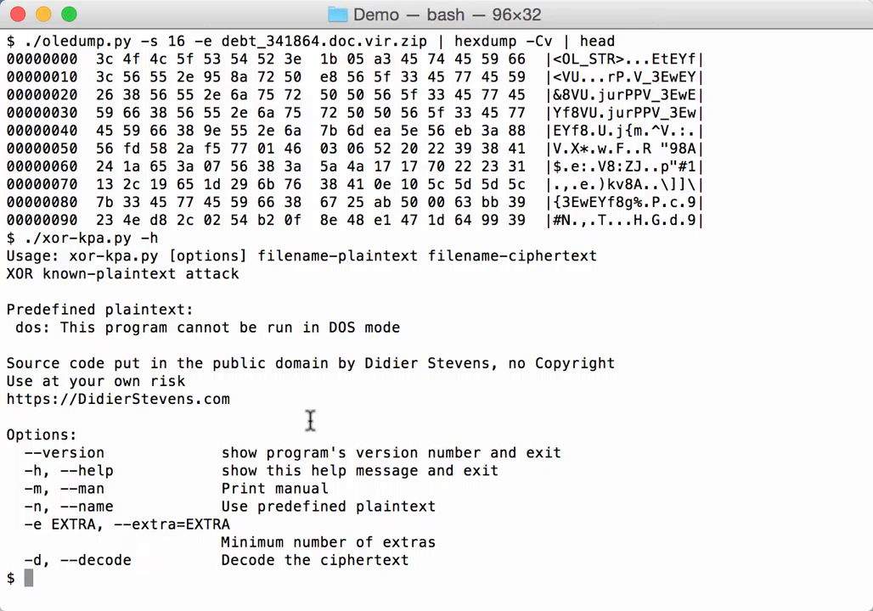
mouse_move(85, 351)
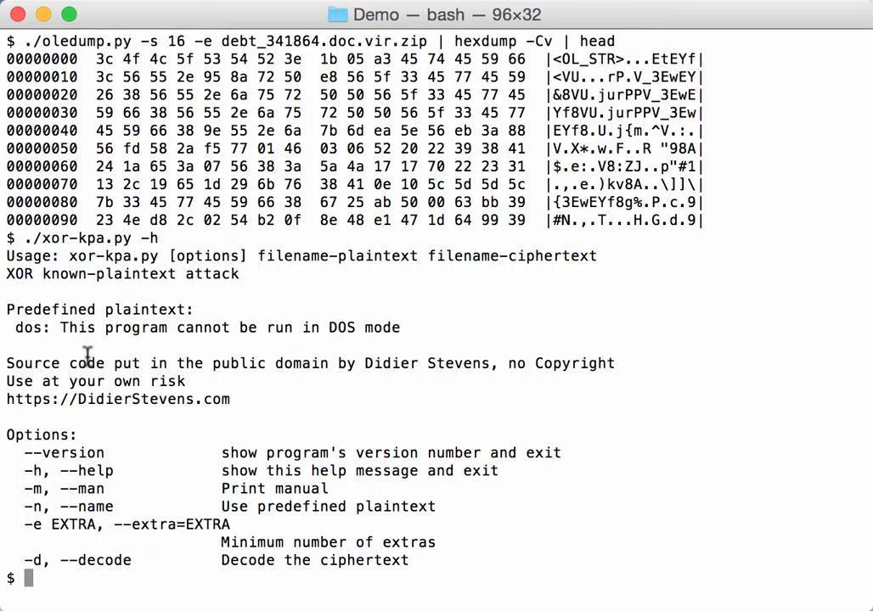
mouse_move(14, 336)
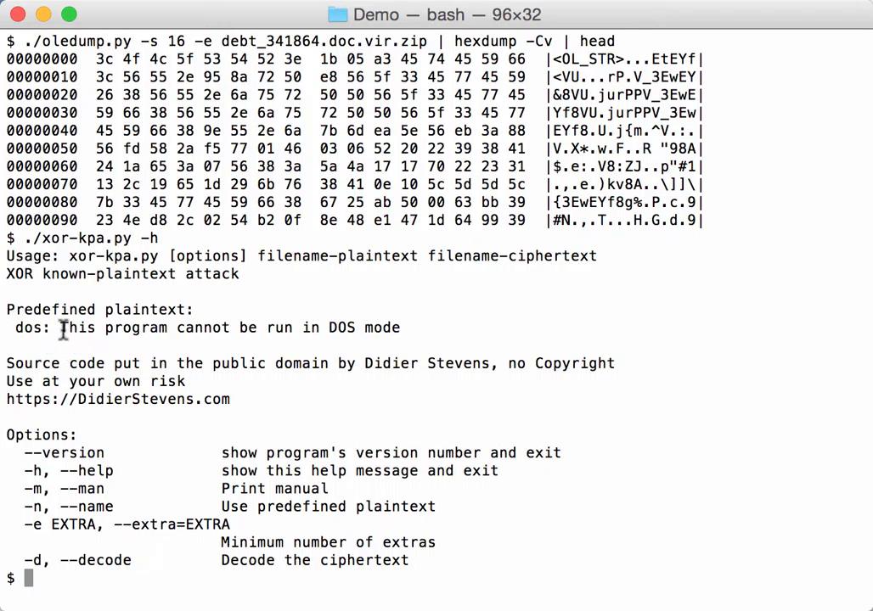
drag(60, 328, 404, 328)
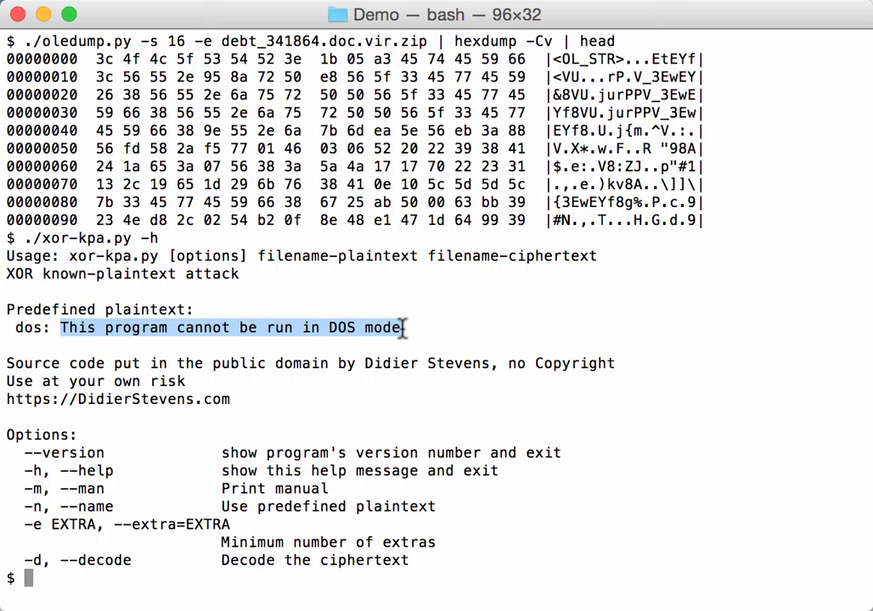
mouse_move(418, 338)
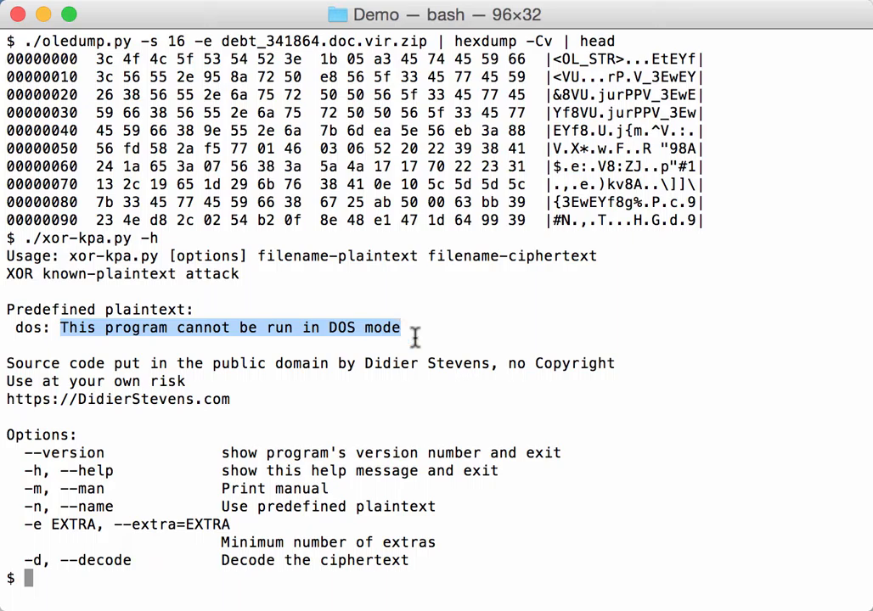
mouse_move(533, 396)
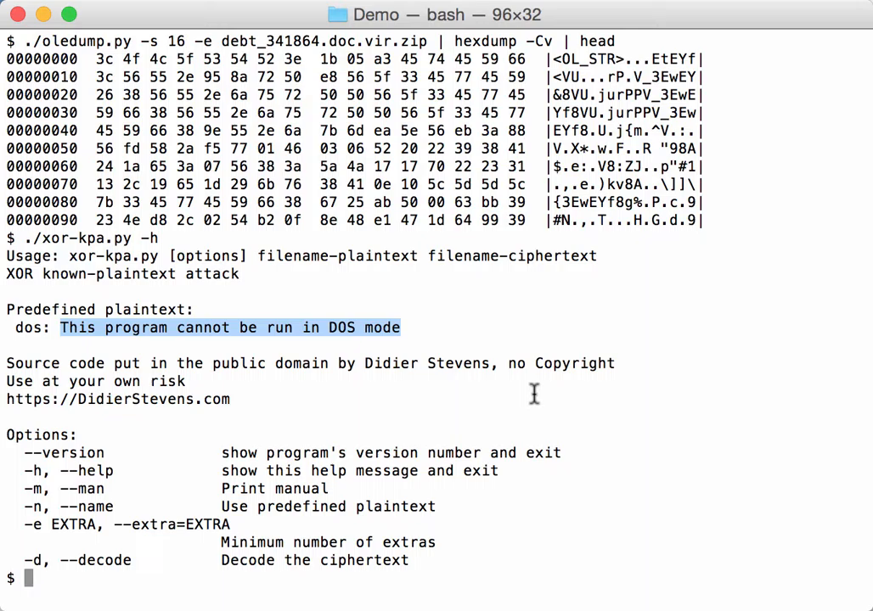
Pipe extracted stream 16 into ./xor-kpa.py -n dos | head to list candidate XOR keys.
text(cle)
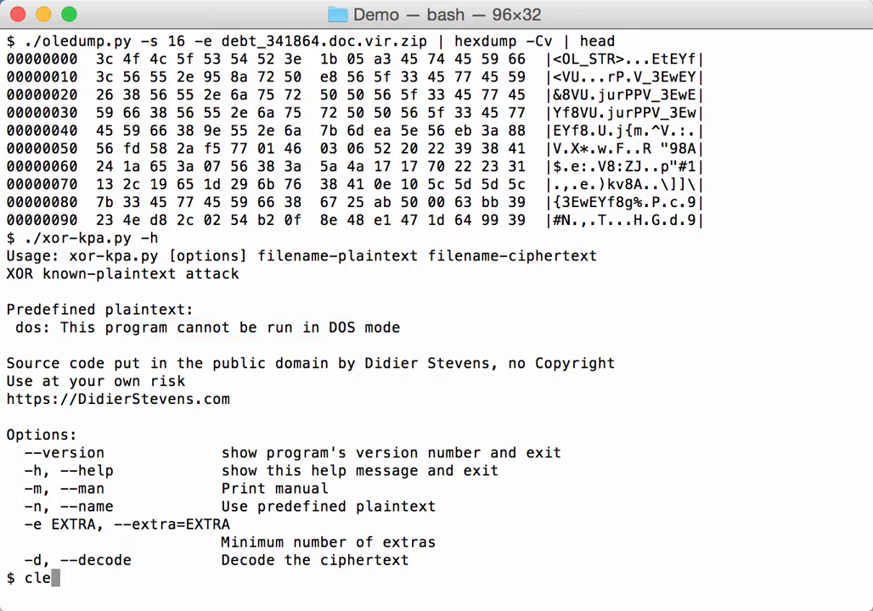
key(Enter)
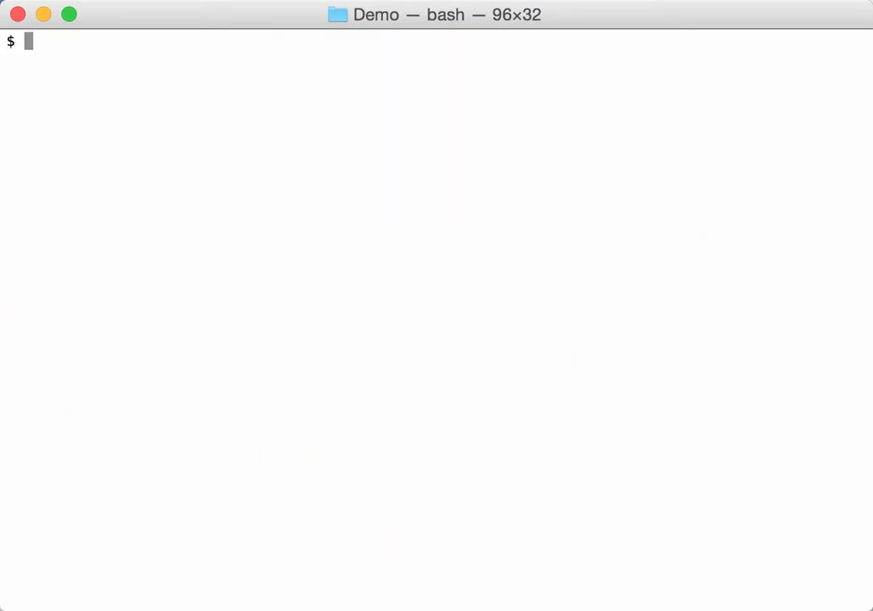
text(./oledump.py -s 16 -e debt_341864.doc.vir.zip | hexdump -Cv | head)
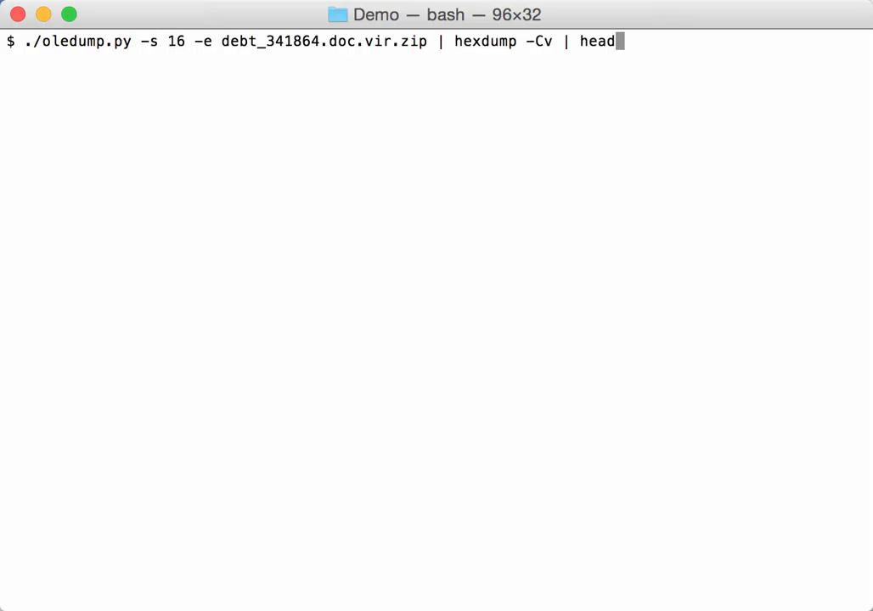
key(BackSpace)
text(./)
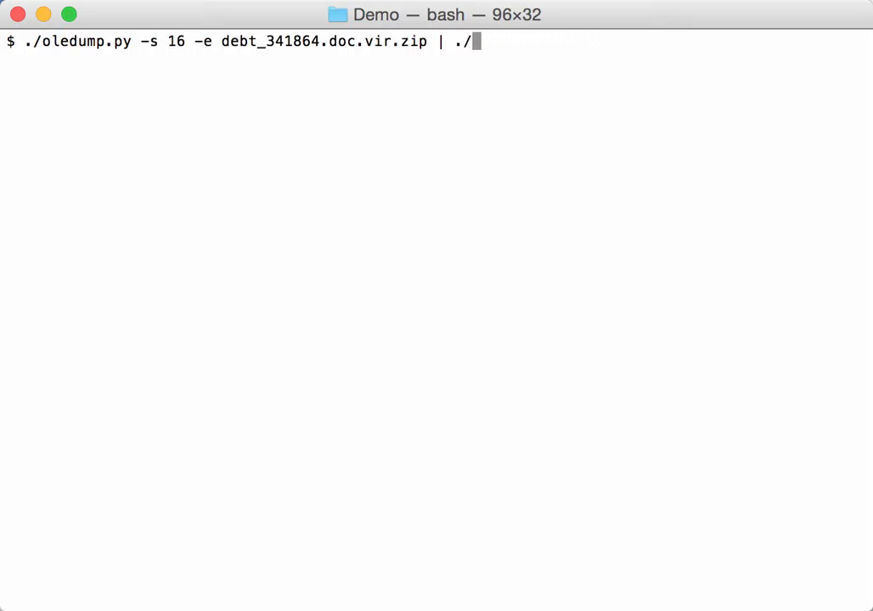
text(xor-kpa.py)
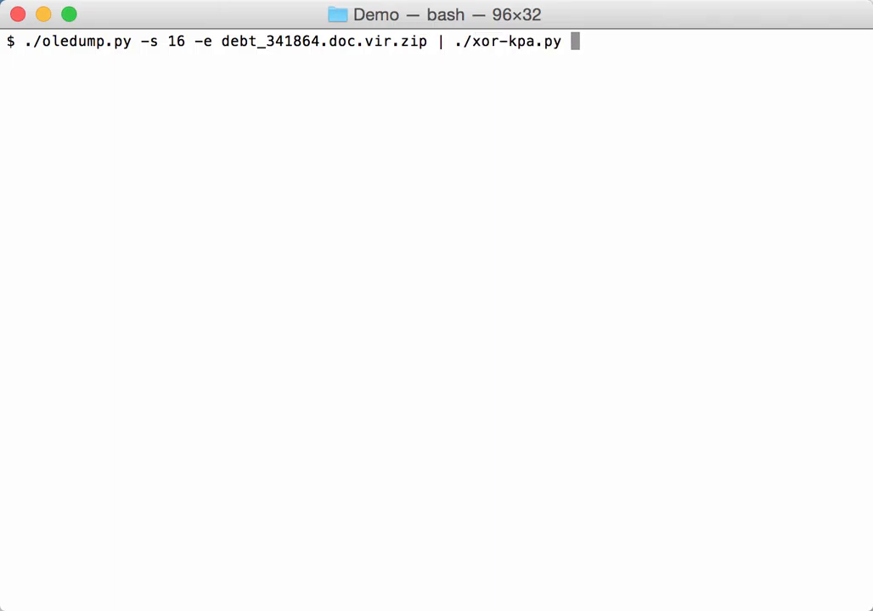
text(-n)
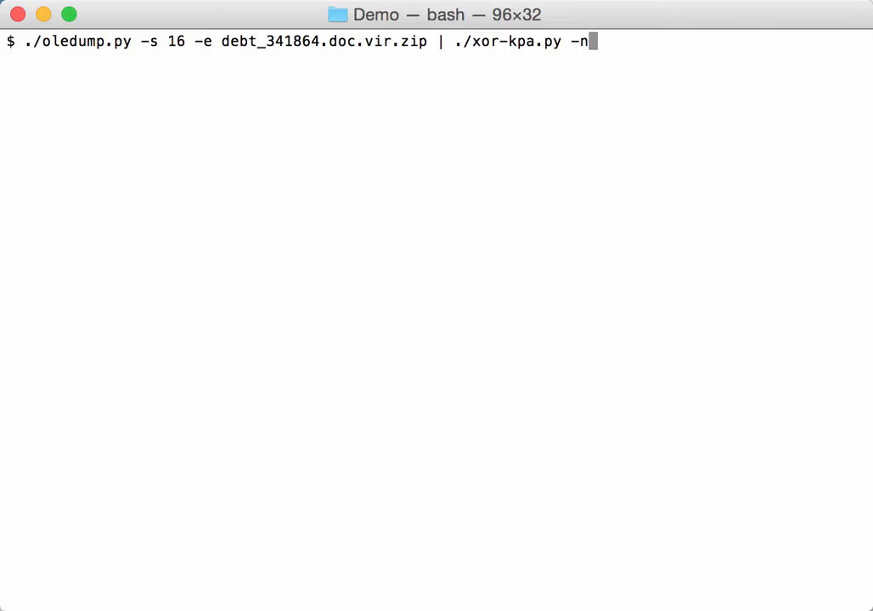
text(dos |)
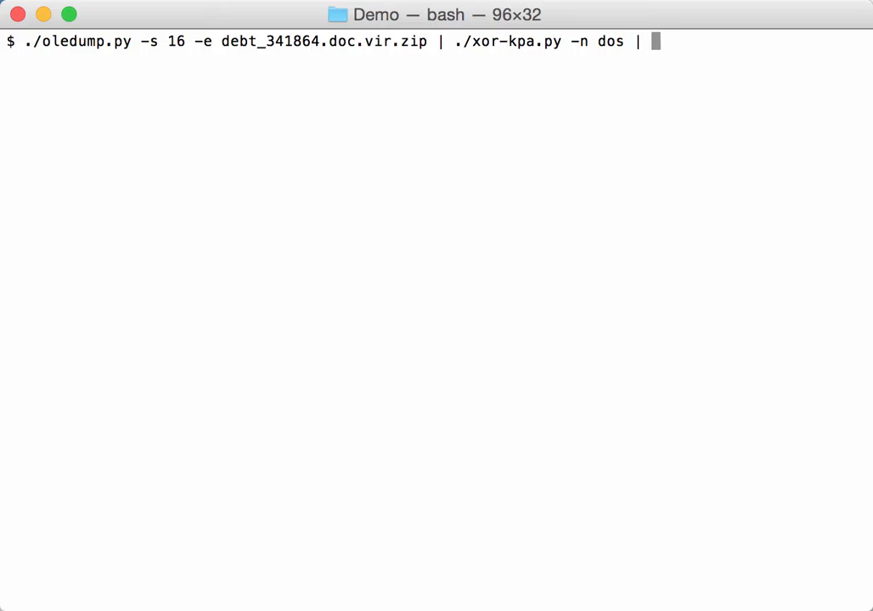
text(head)
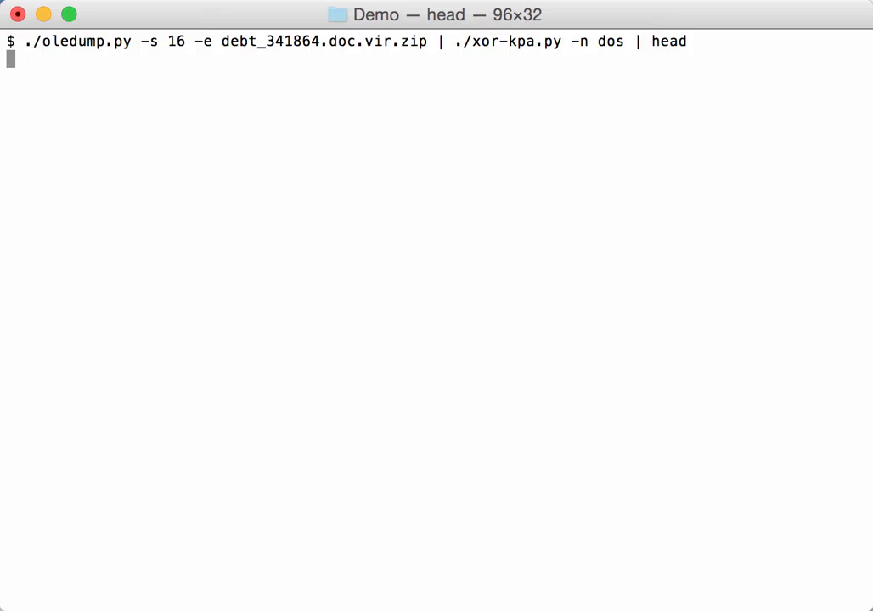
mouse_move(574, 44)
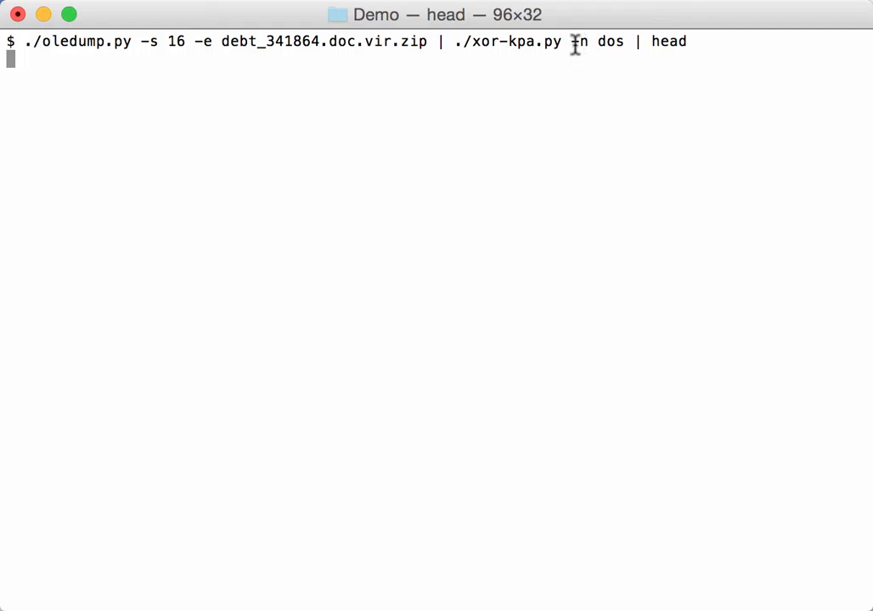
mouse_move(591, 42)
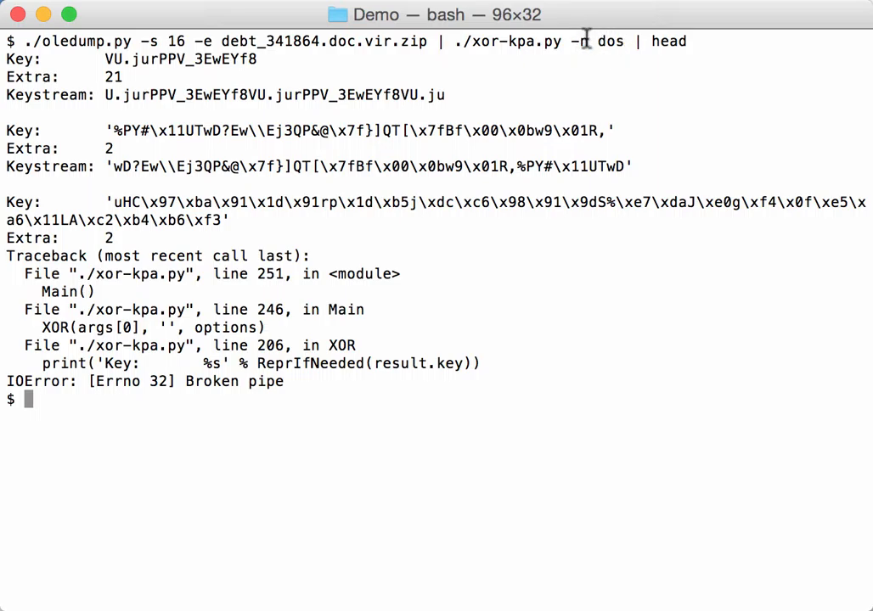
mouse_move(615, 44)
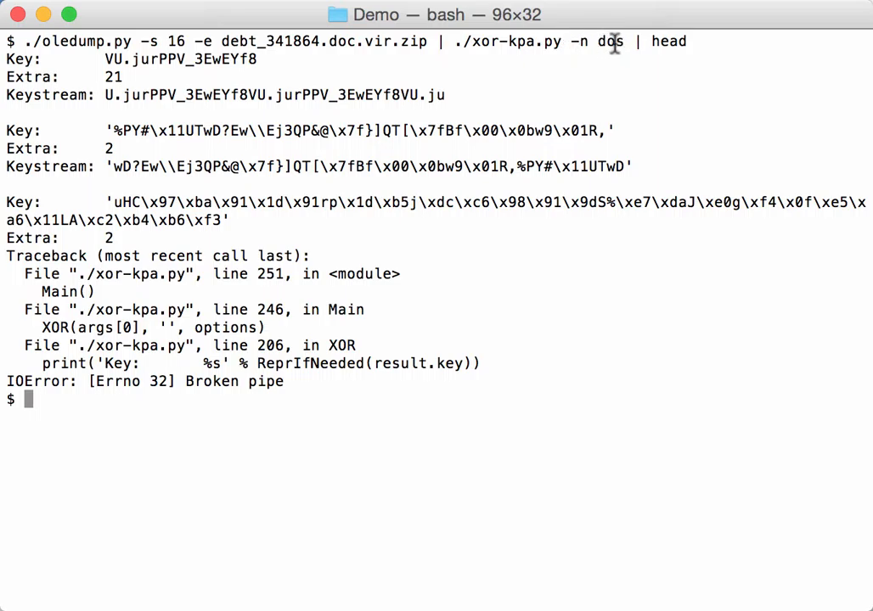
mouse_move(179, 129)
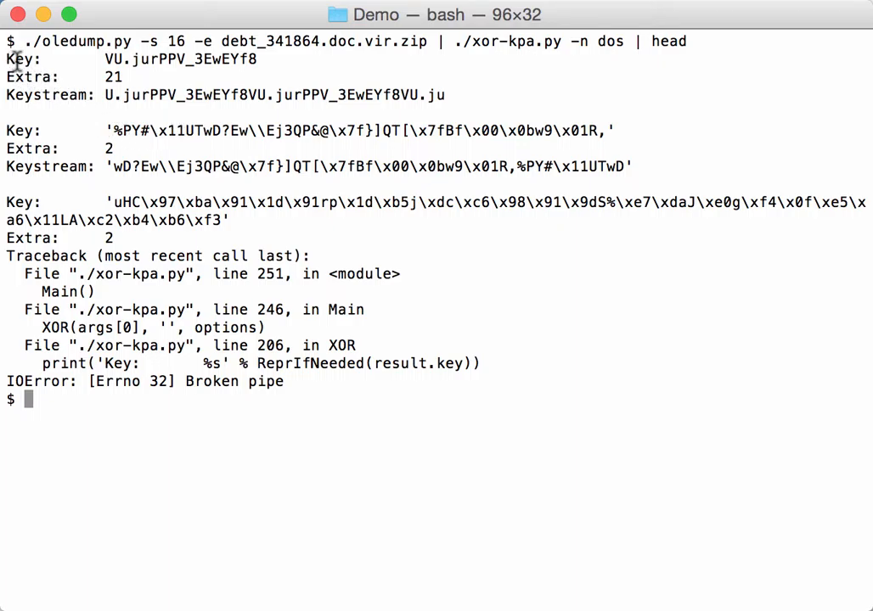
drag(104, 57, 193, 58)
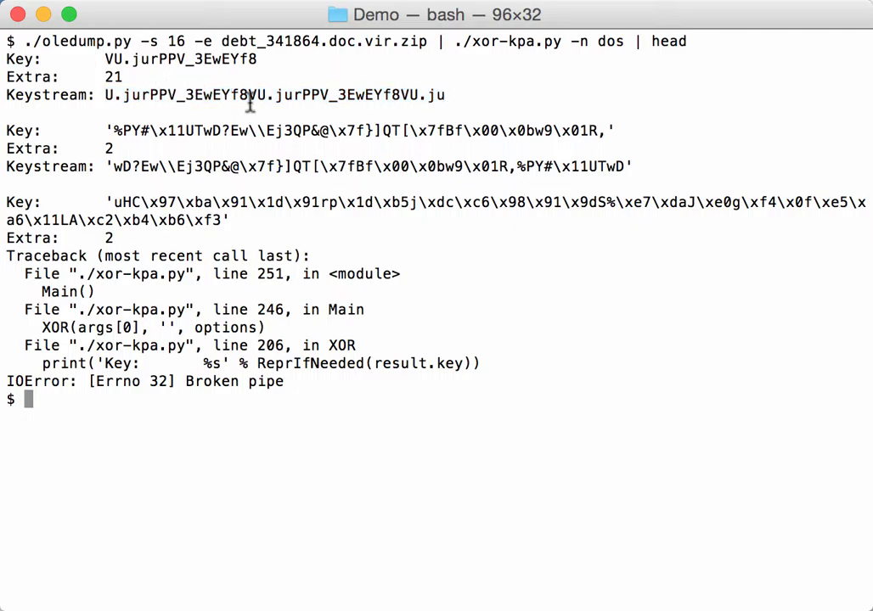
double_click(105, 78)
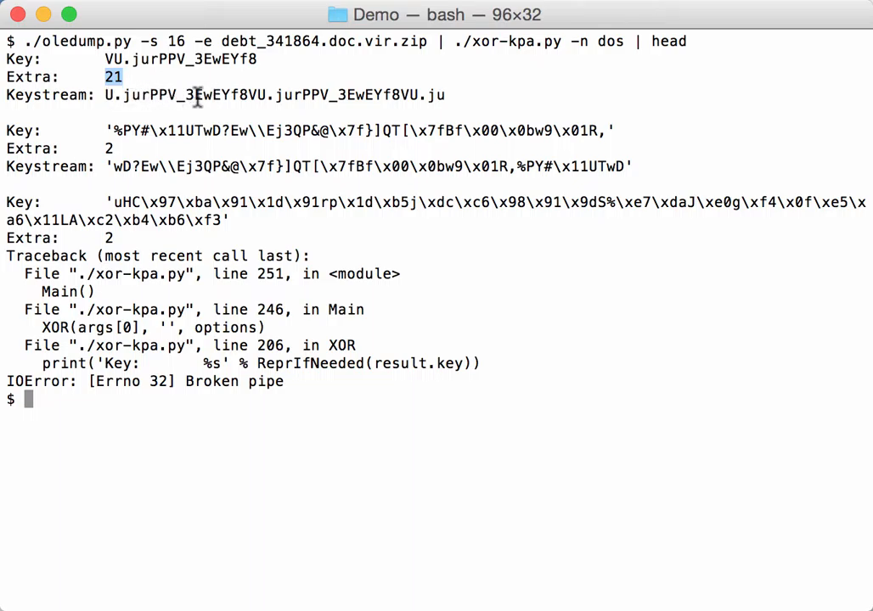
mouse_move(434, 331)
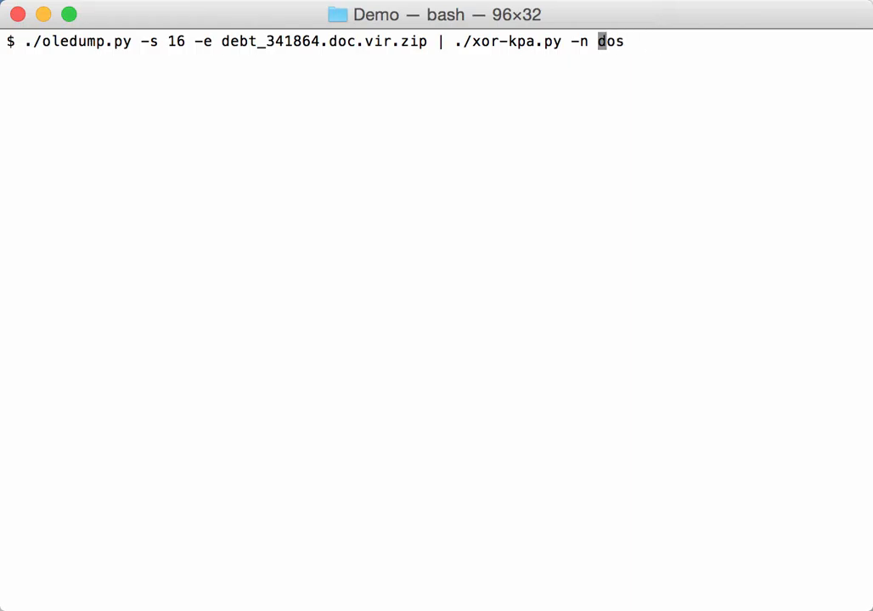
Decode stream 16 with xor-kpa.py -d into hexdump -Cv | head and highlight the MZ signature.
text(-d -)
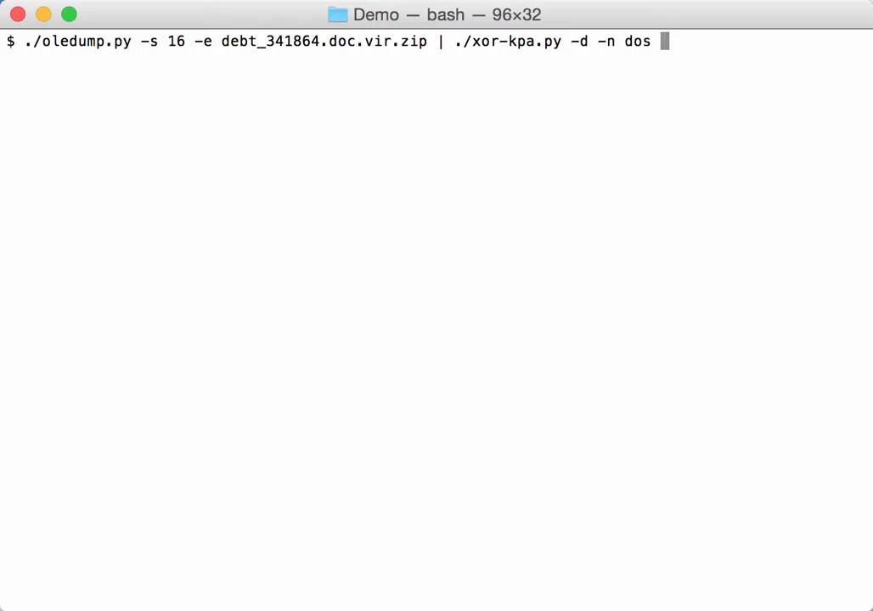
text(|)
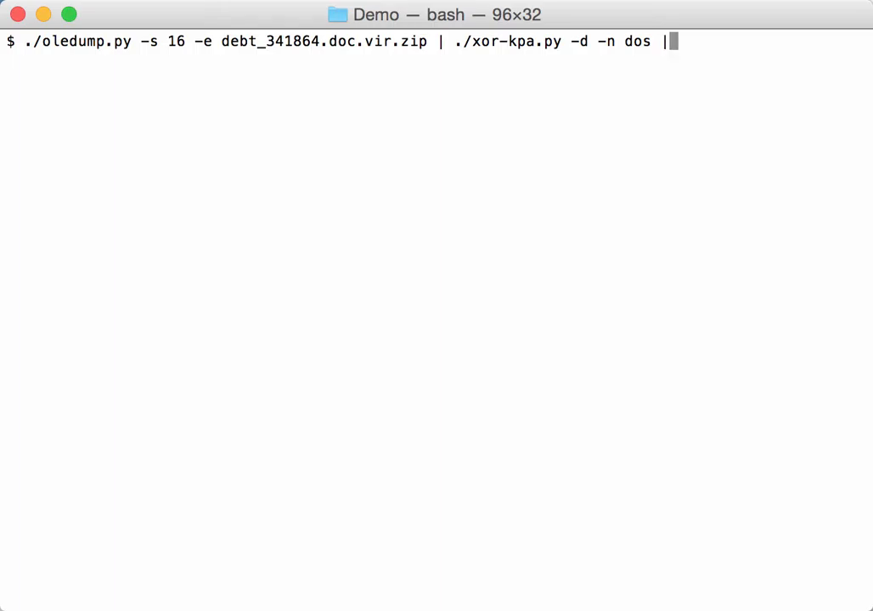
text(hex)
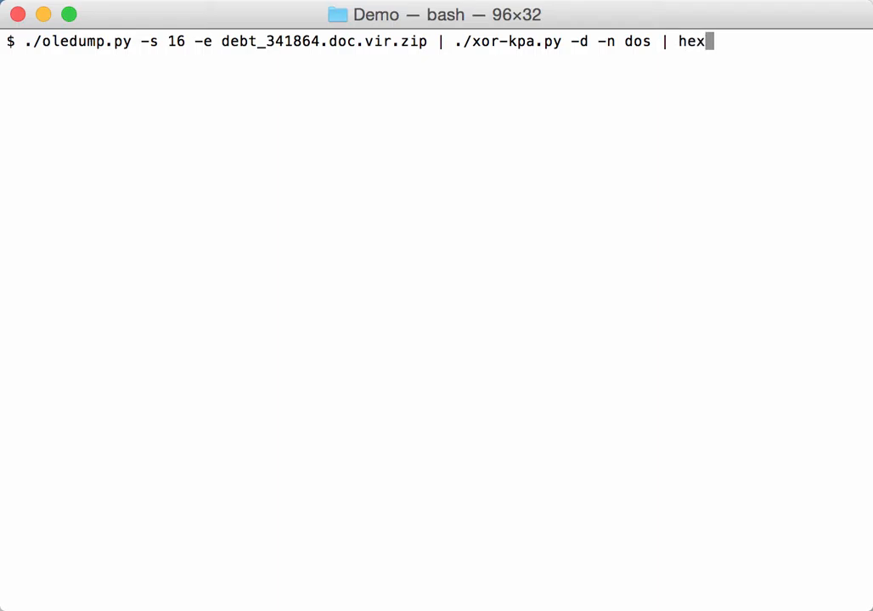
text(dump -)
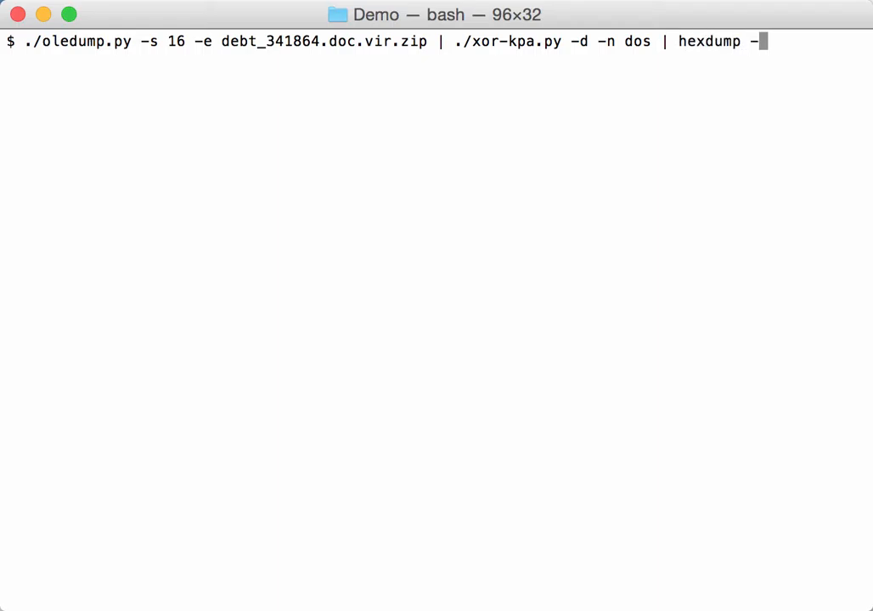
text(Cv | head)
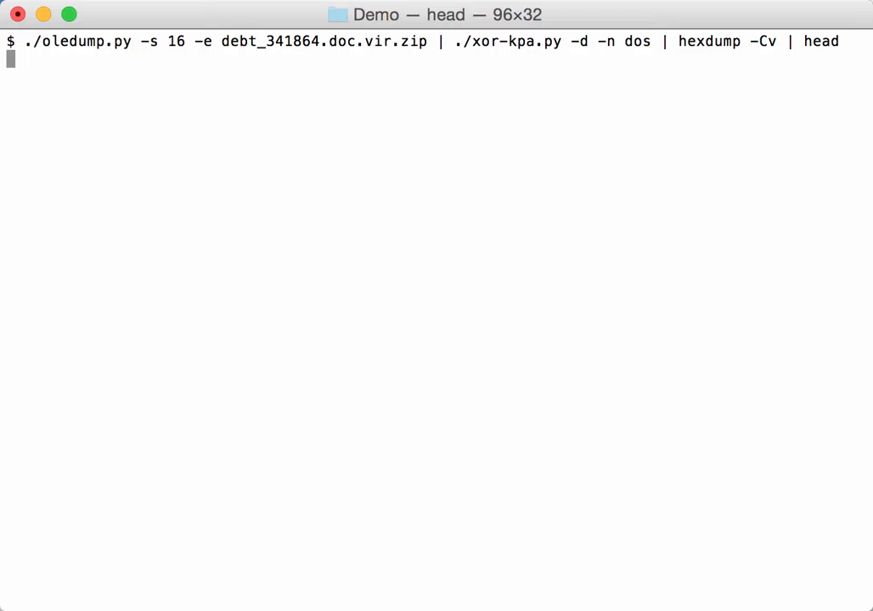
key(Return)
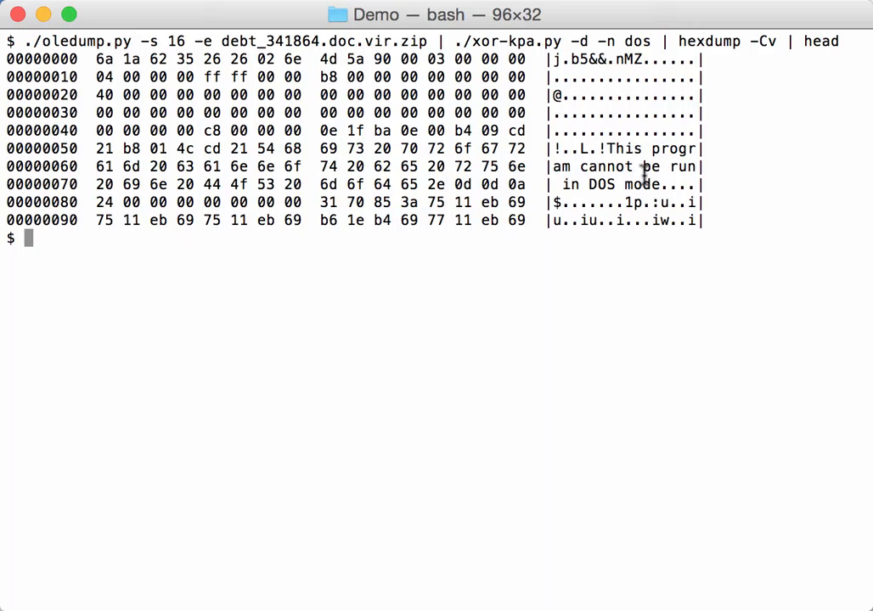
double_click(635, 60)
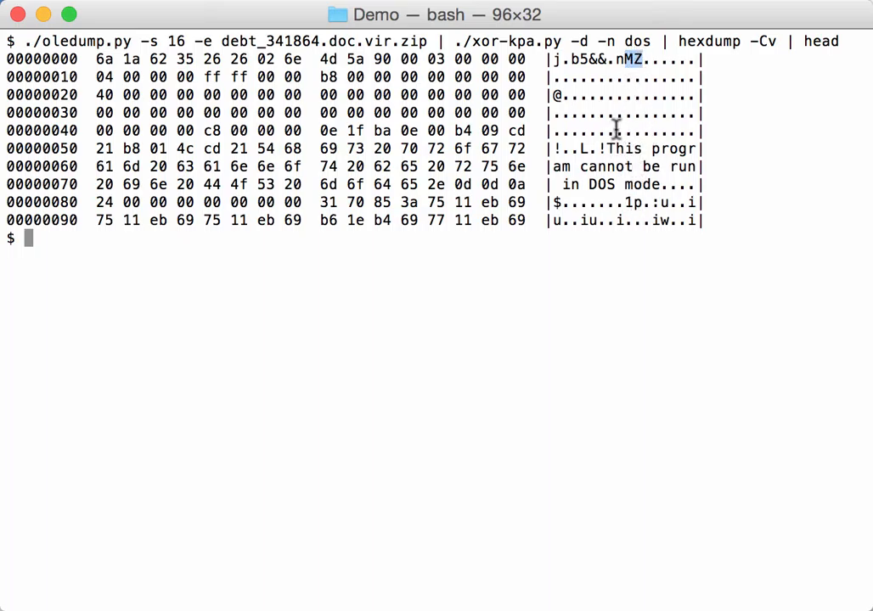
mouse_move(666, 269)
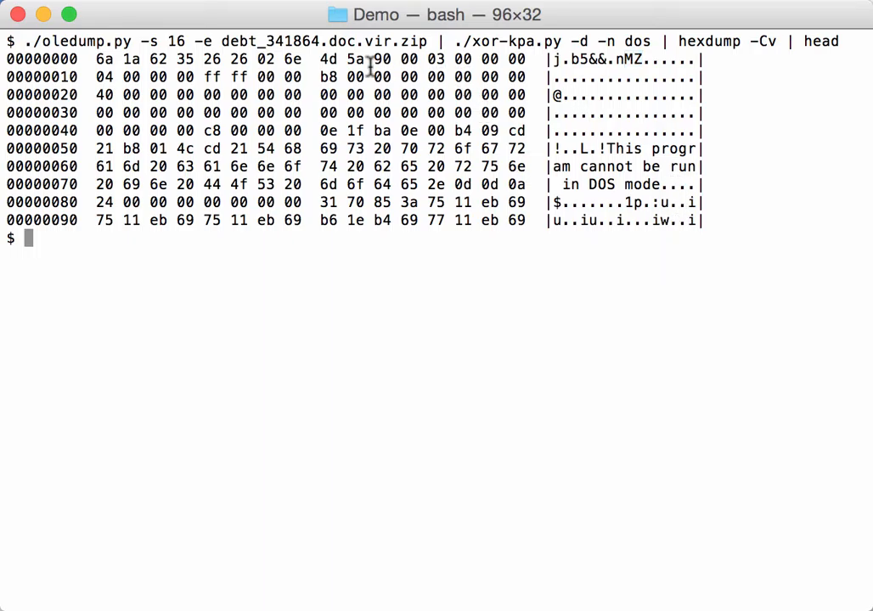
mouse_move(487, 129)
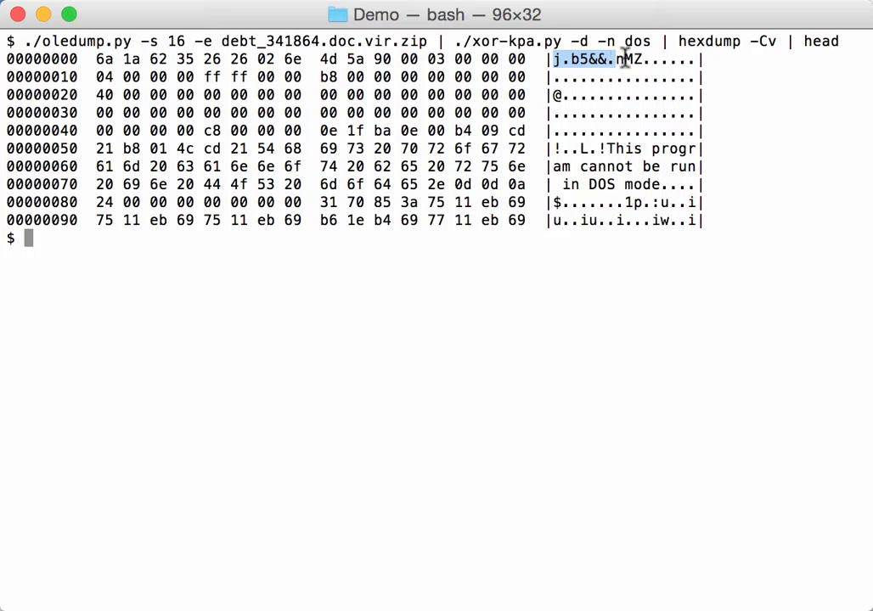
mouse_move(625, 115)
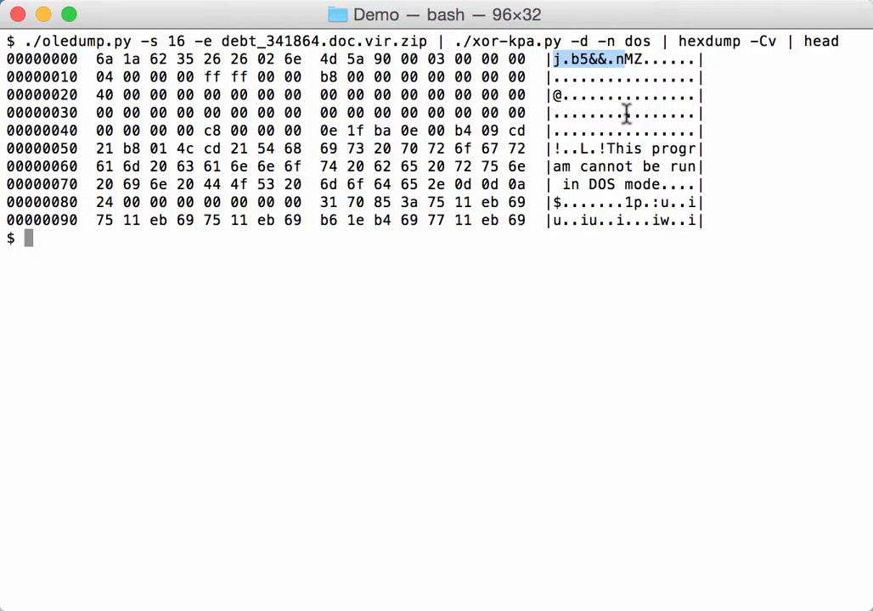
mouse_move(519, 265)
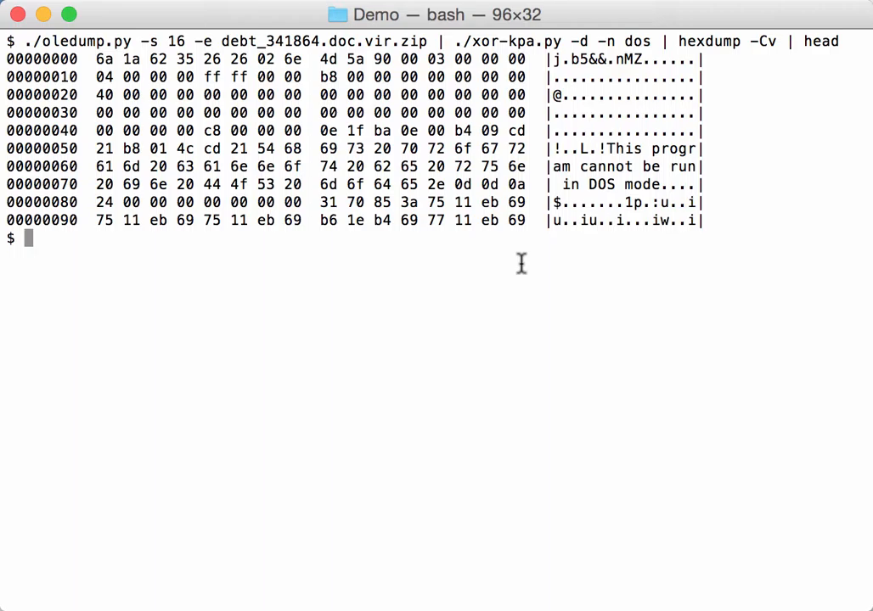
Insert ./cut-bytes.py "['MZ']:" into the pipeline so the hex dump starts at MZ.
key(Up)
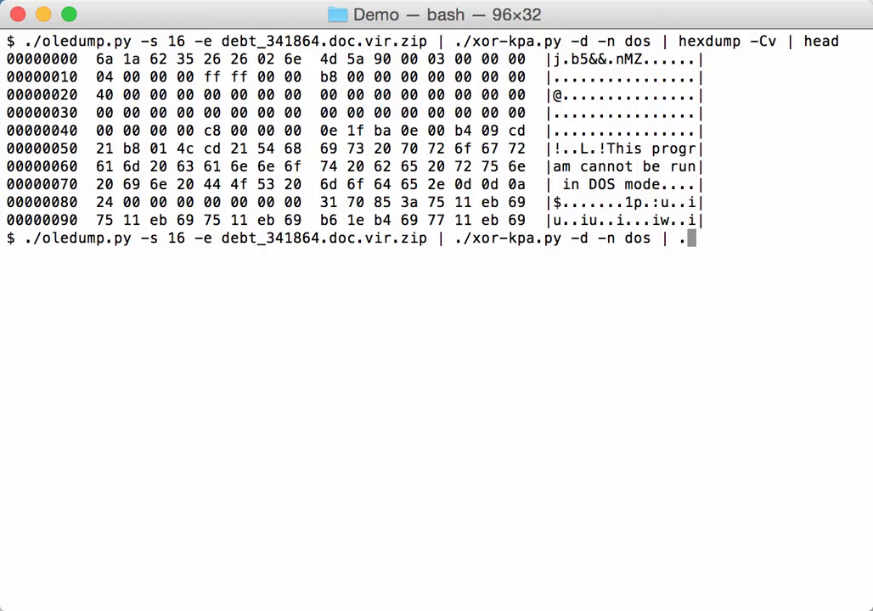
text(./cut-bytes.py)
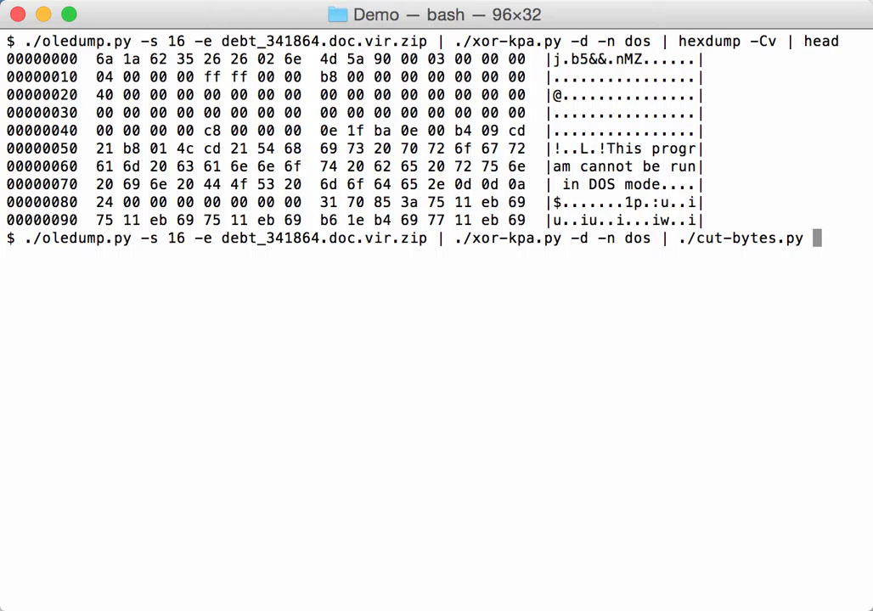
text(")
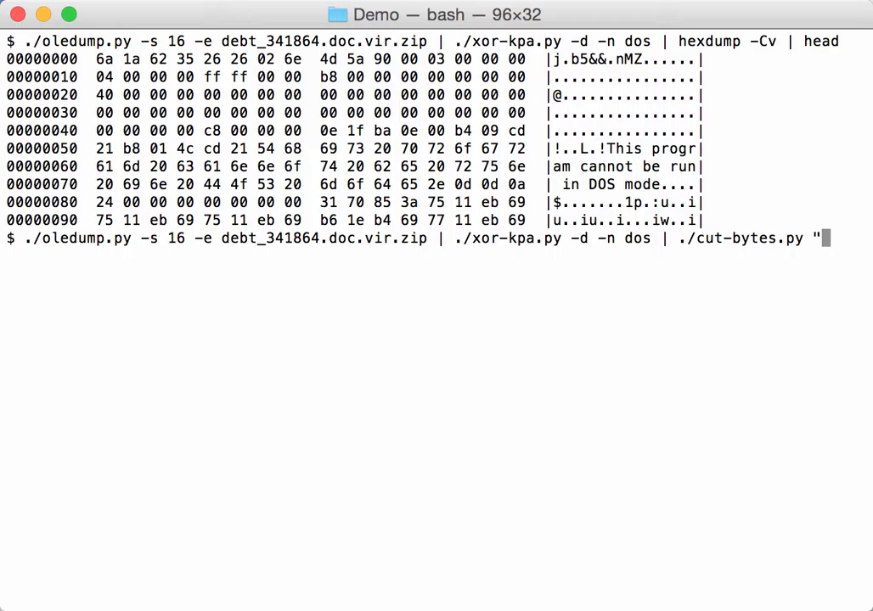
text([')
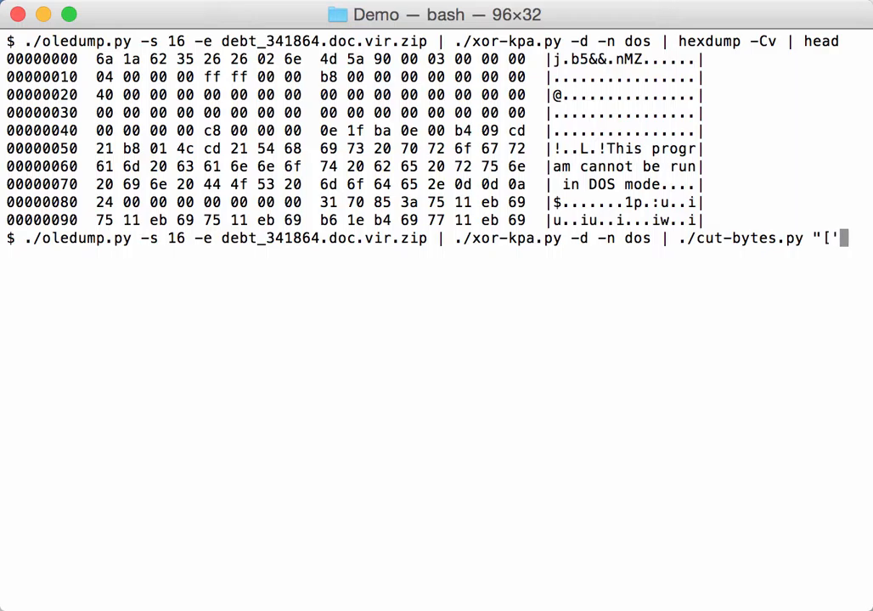
text(MZ')
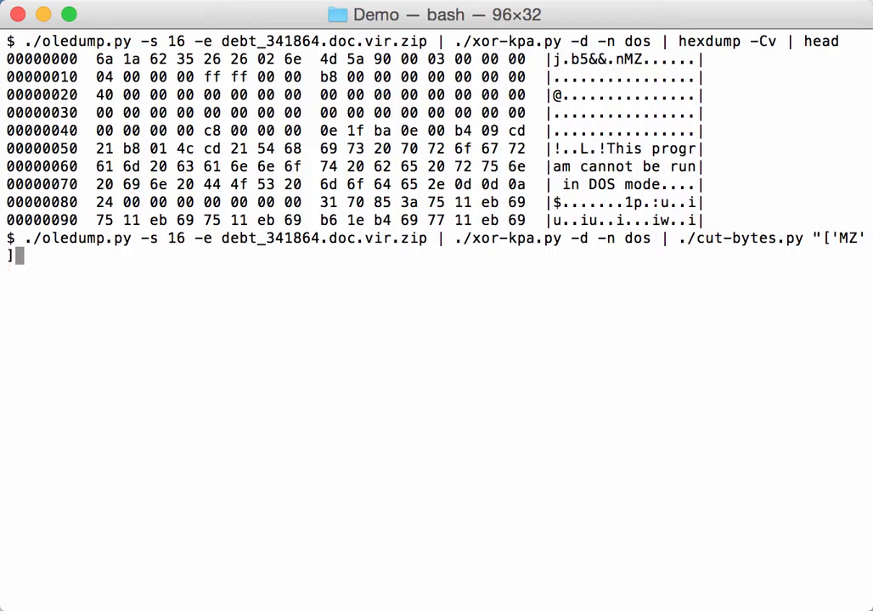
text(:)
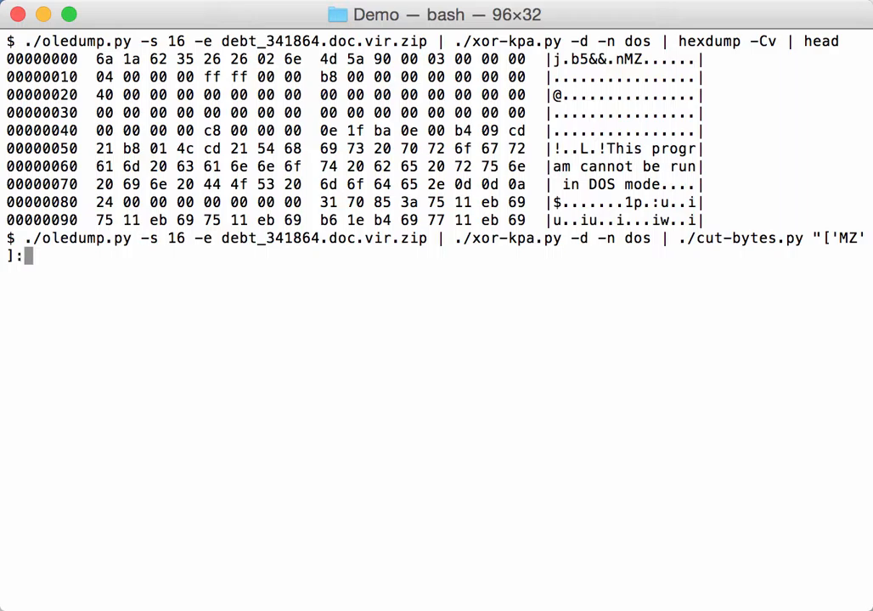
text(")
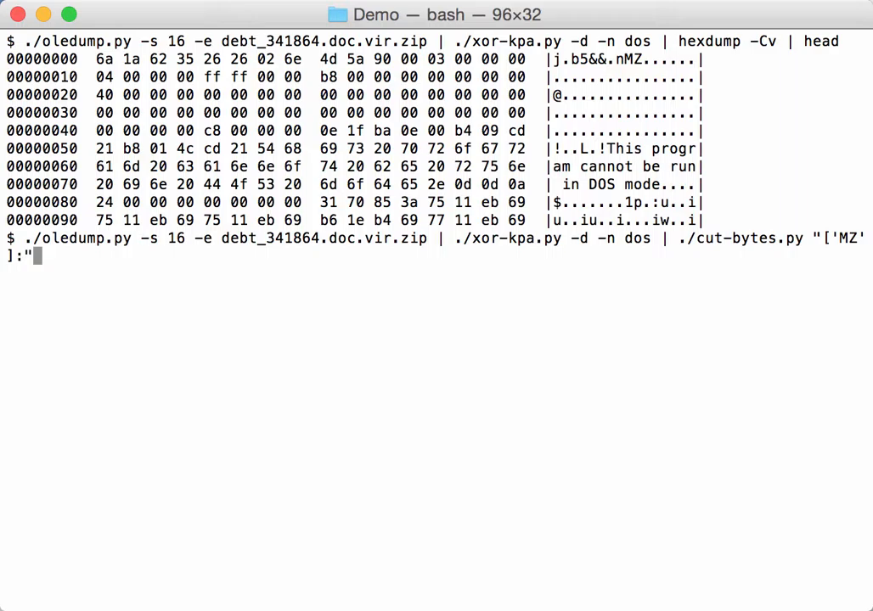
text(|)
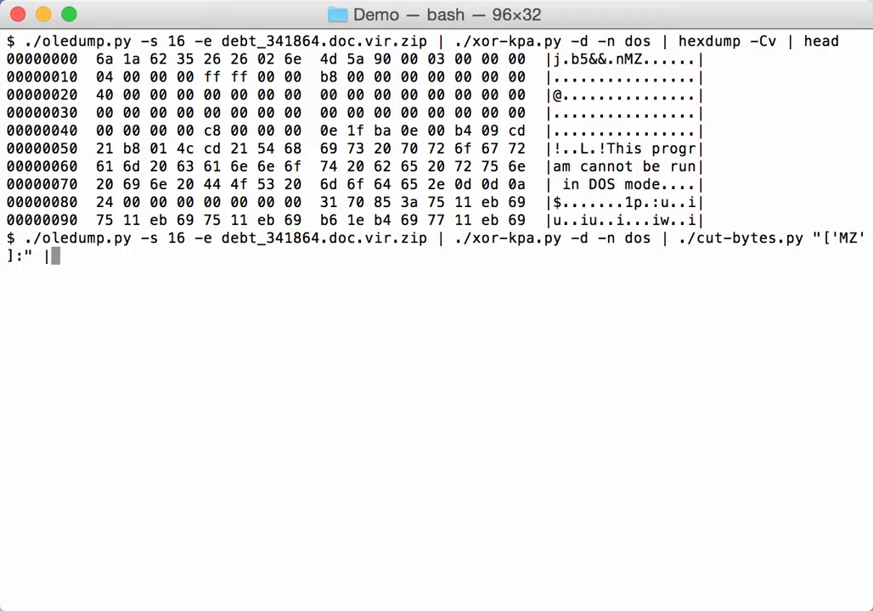
text(head)
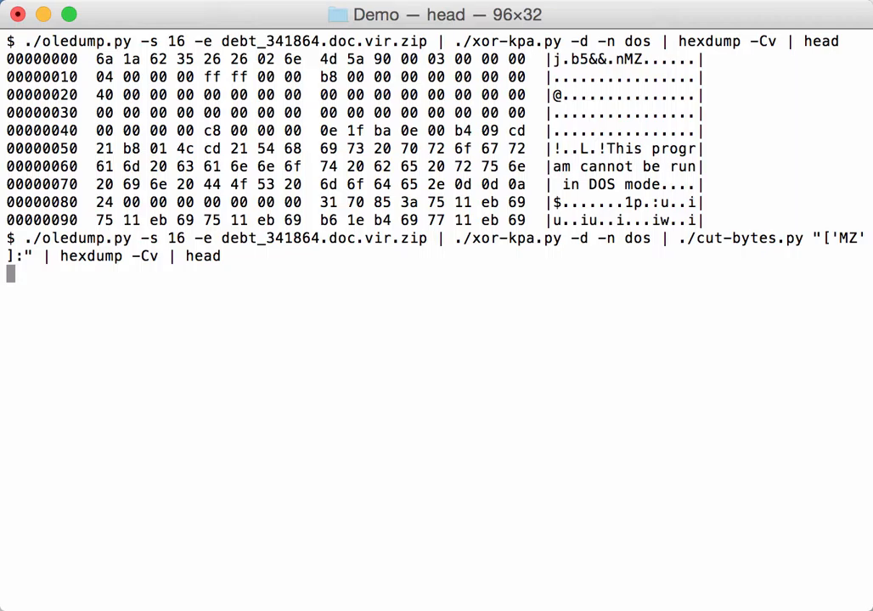
key(Return)
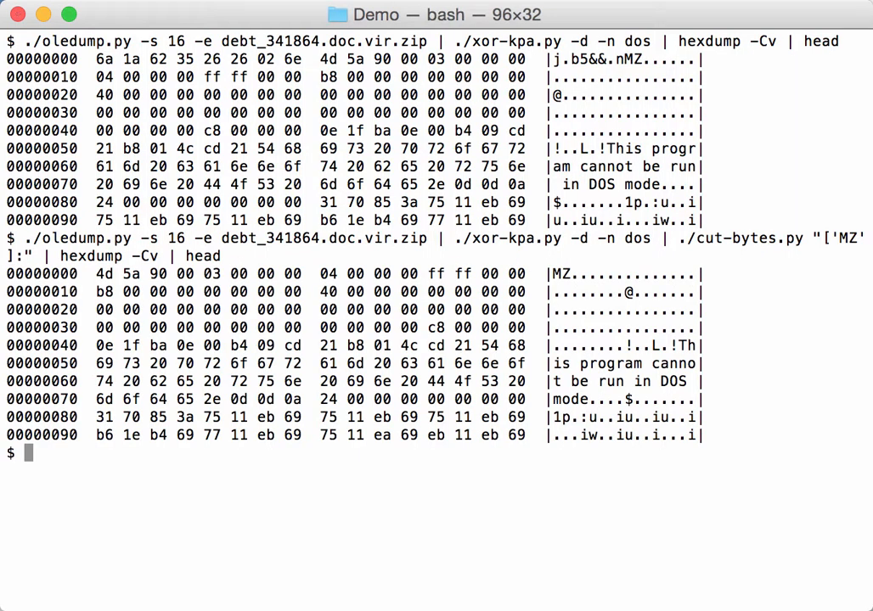
mouse_move(597, 319)
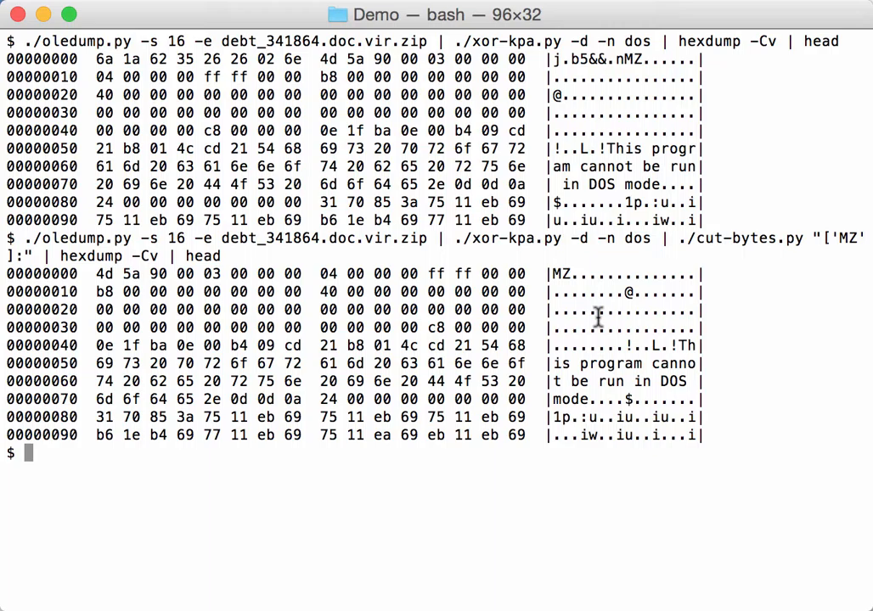
mouse_move(670, 394)
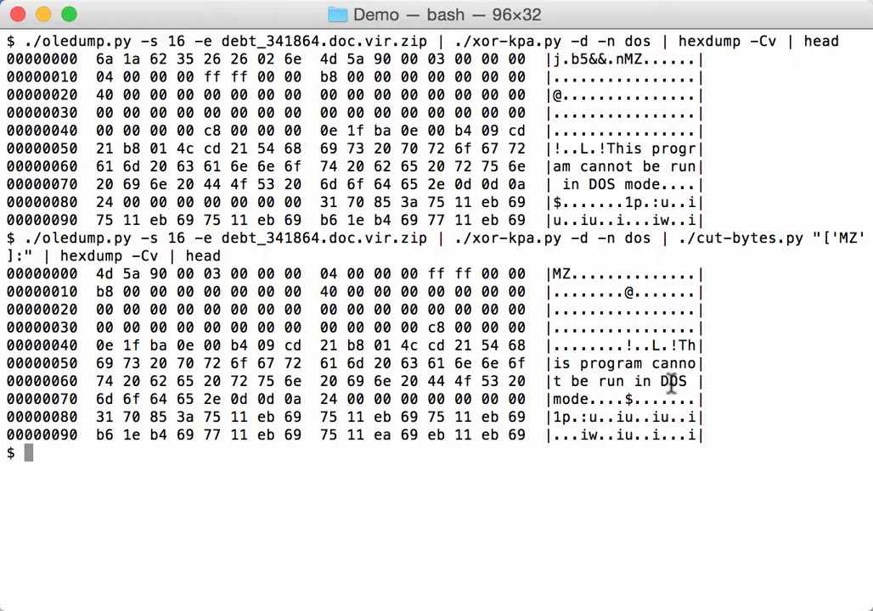
text(cl)
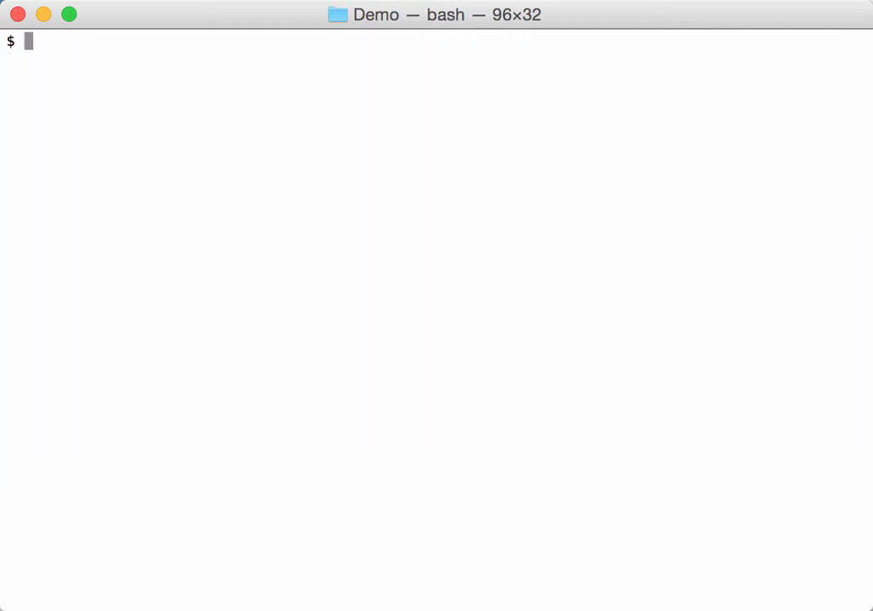
Pipe the trimmed decoded executable into ./pecheck.py | less to view hashes, section entropies and DOS header.
text(./oledump.py -s 16 -e debt_341864.doc.vir.zip | ./xor-kpa.py -d -n dos | ./cut-bytes.py "['MZ']:" | hexdump -Cv | hea)
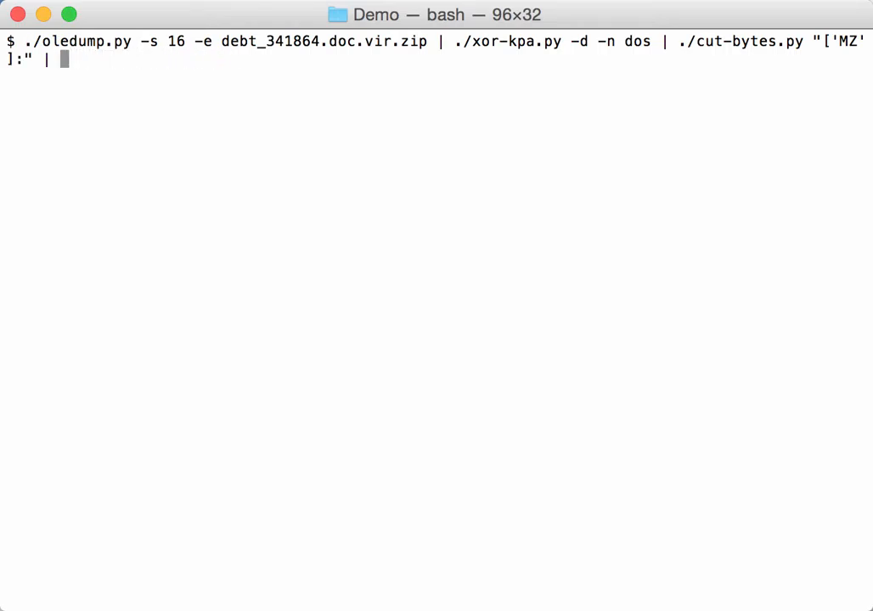
text(./pech)
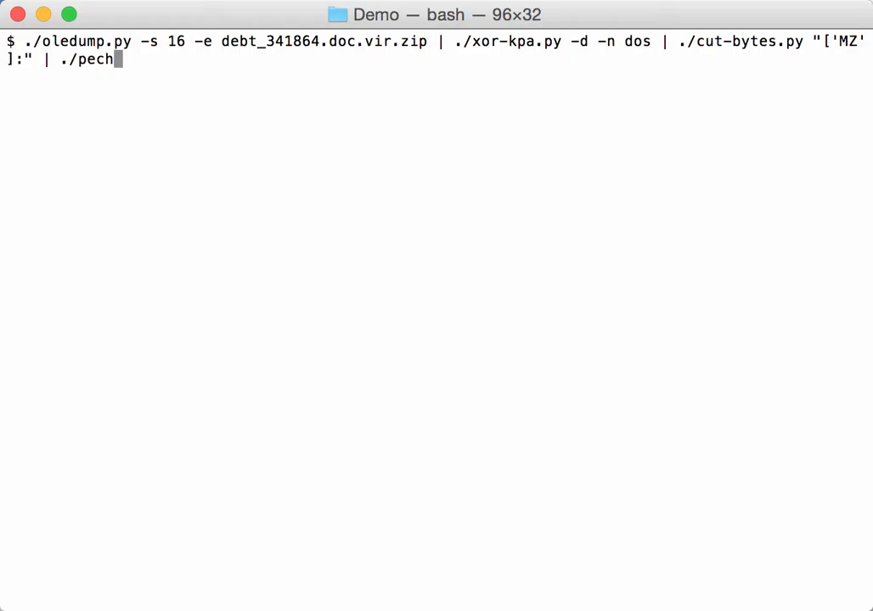
text(eck.py |)
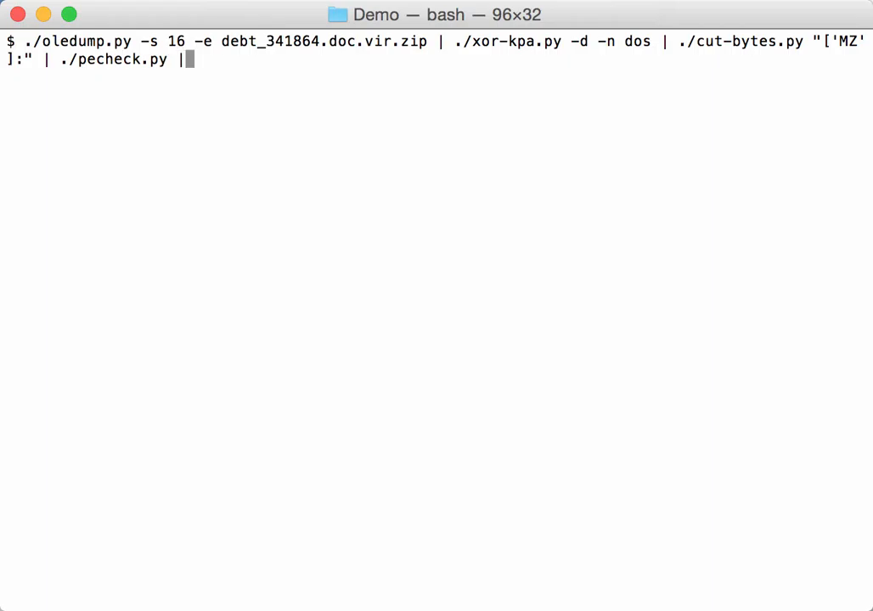
key(Enter)
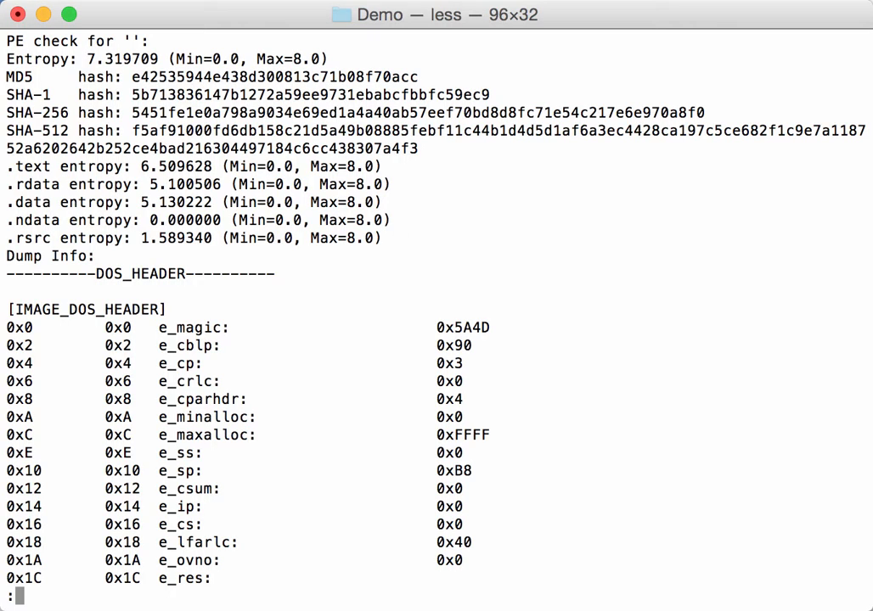
mouse_move(451, 228)
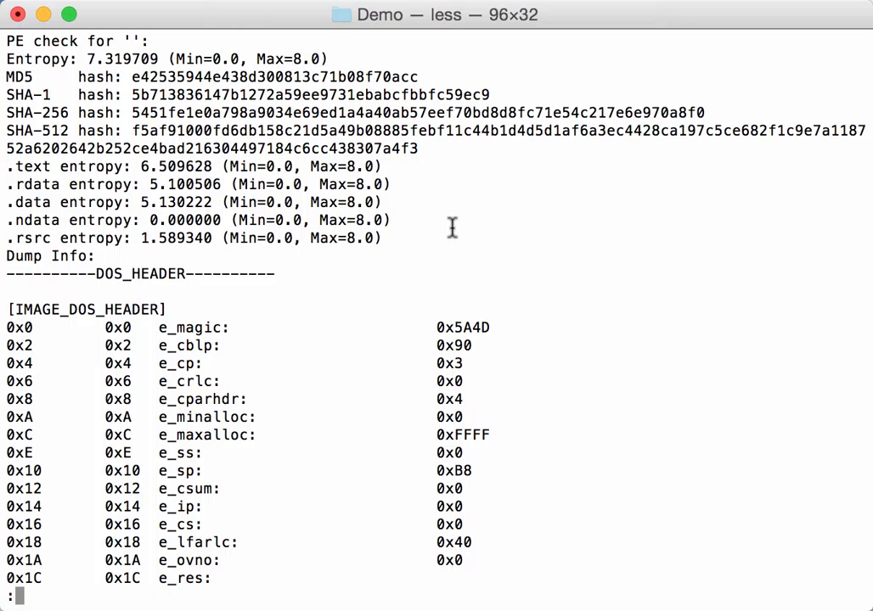
mouse_move(193, 154)
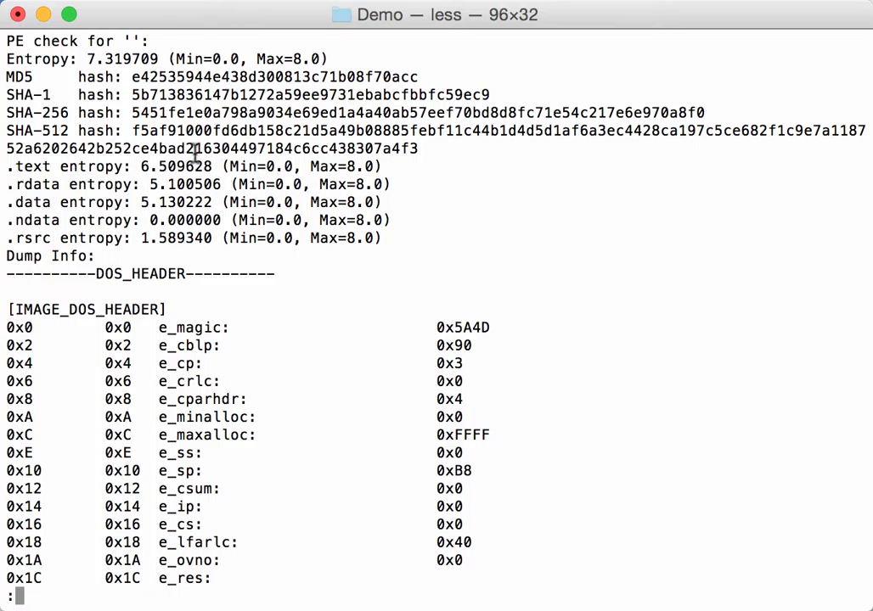
mouse_move(207, 116)
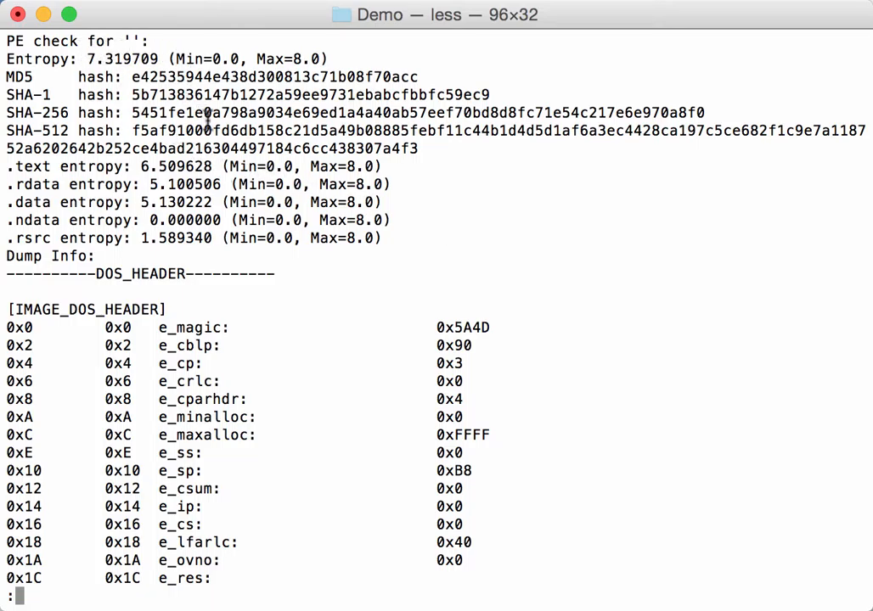
mouse_move(354, 166)
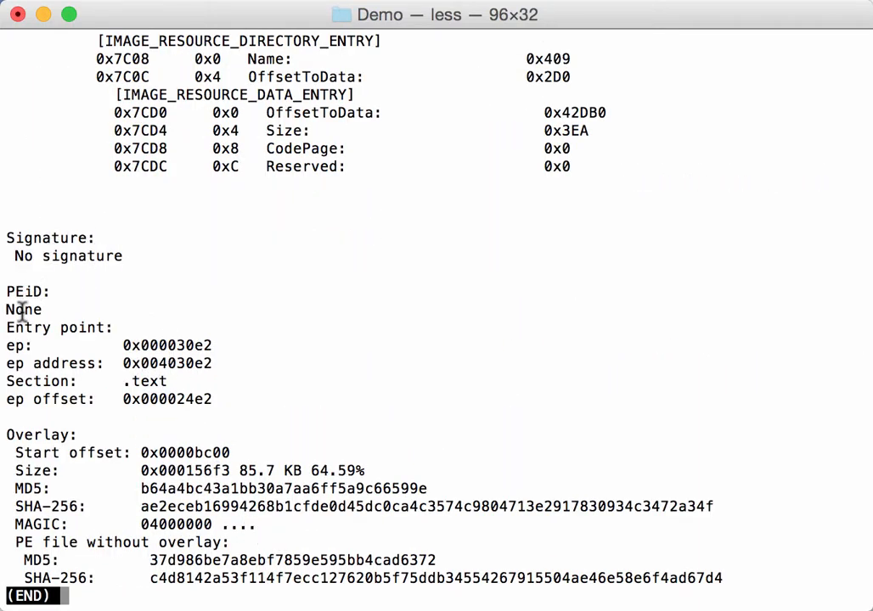
mouse_move(109, 447)
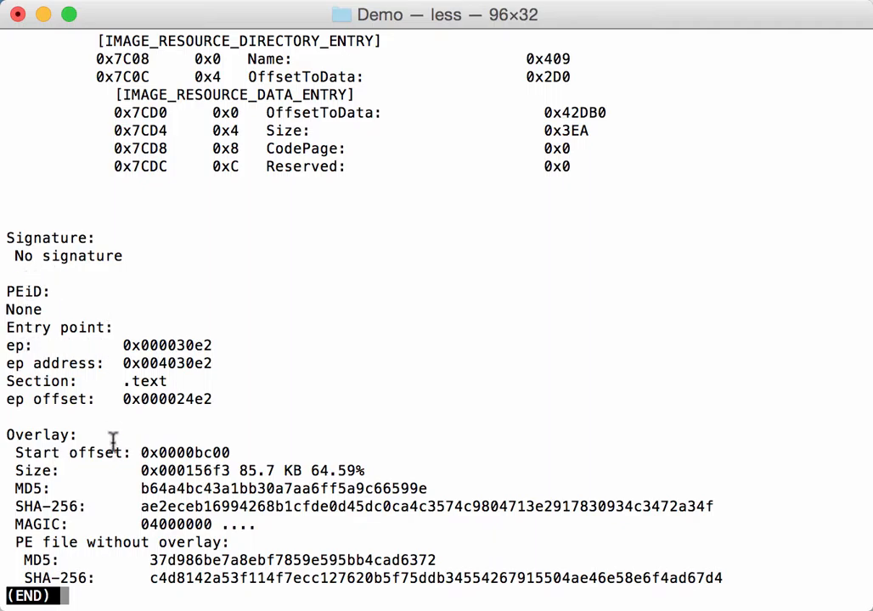